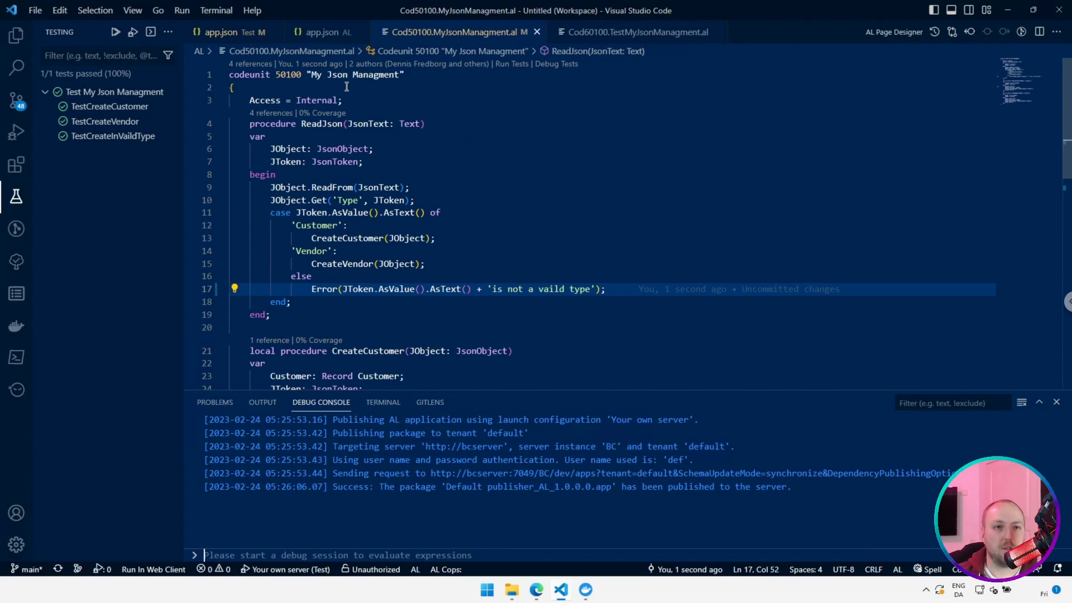
mouse_move(348, 100)
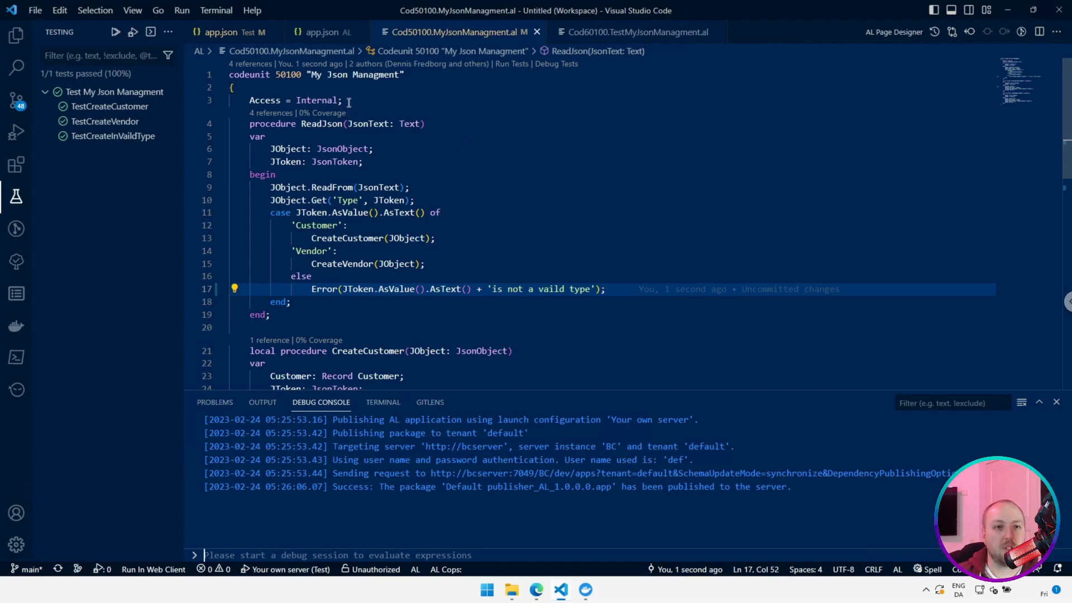
- Inspect the codeunit's Internal access property and scroll through its code
double_click(318, 100)
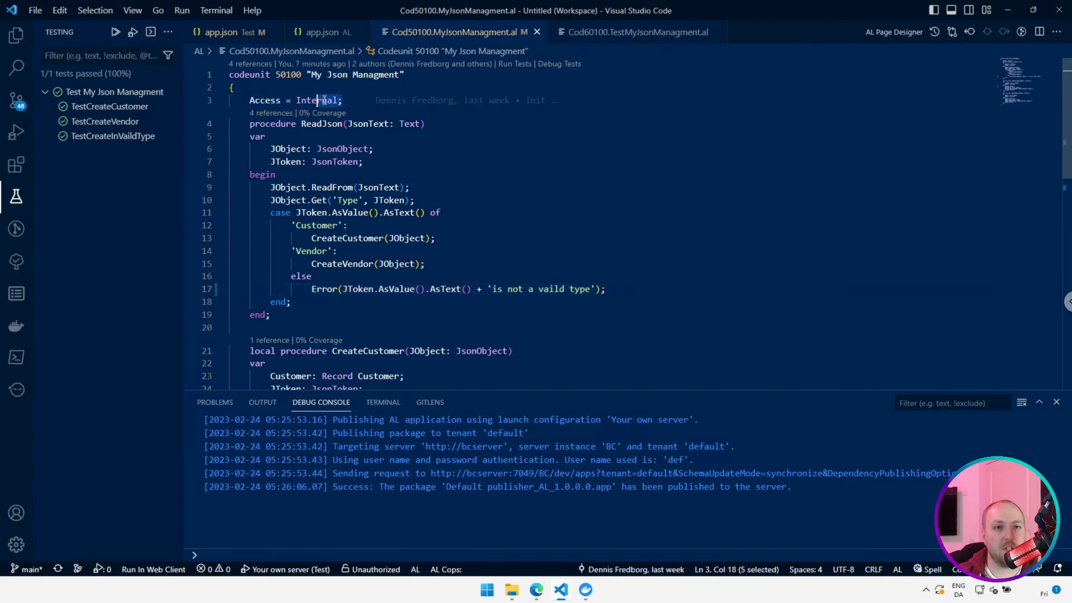
click(344, 101)
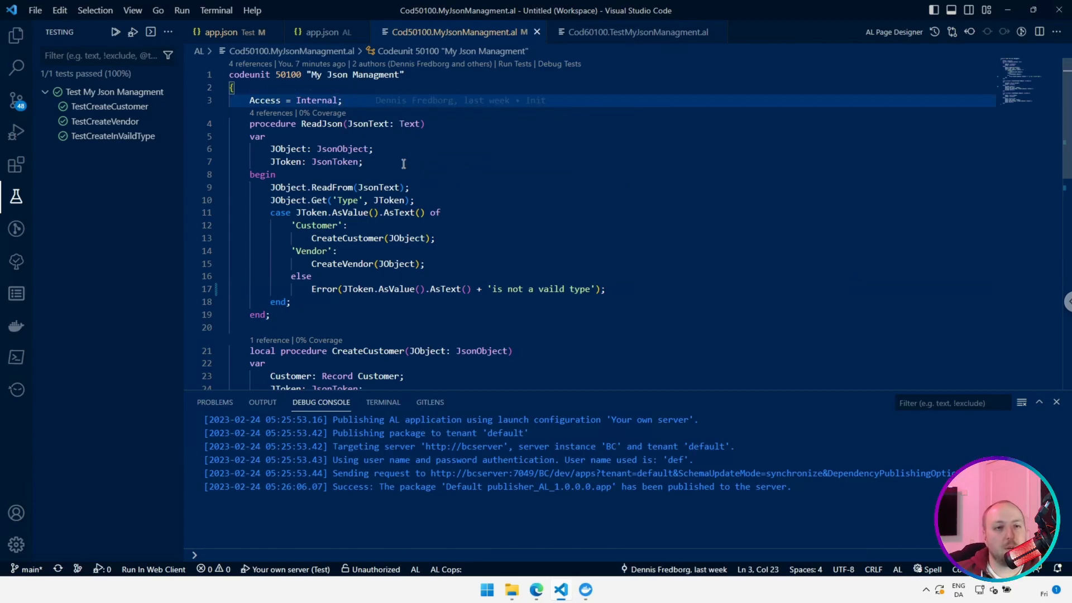
mouse_move(341, 176)
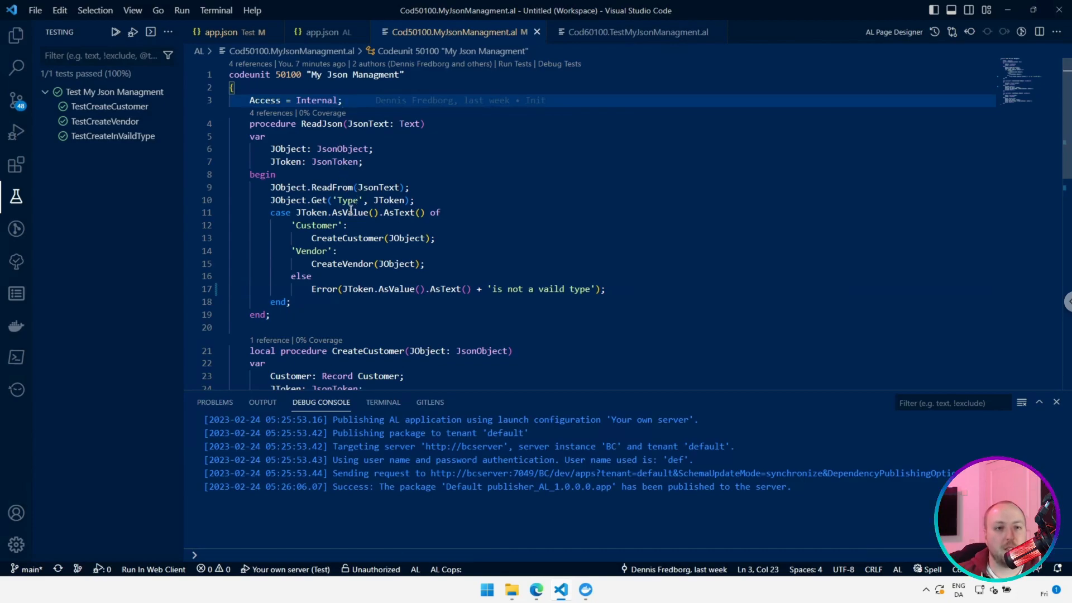
mouse_move(468, 244)
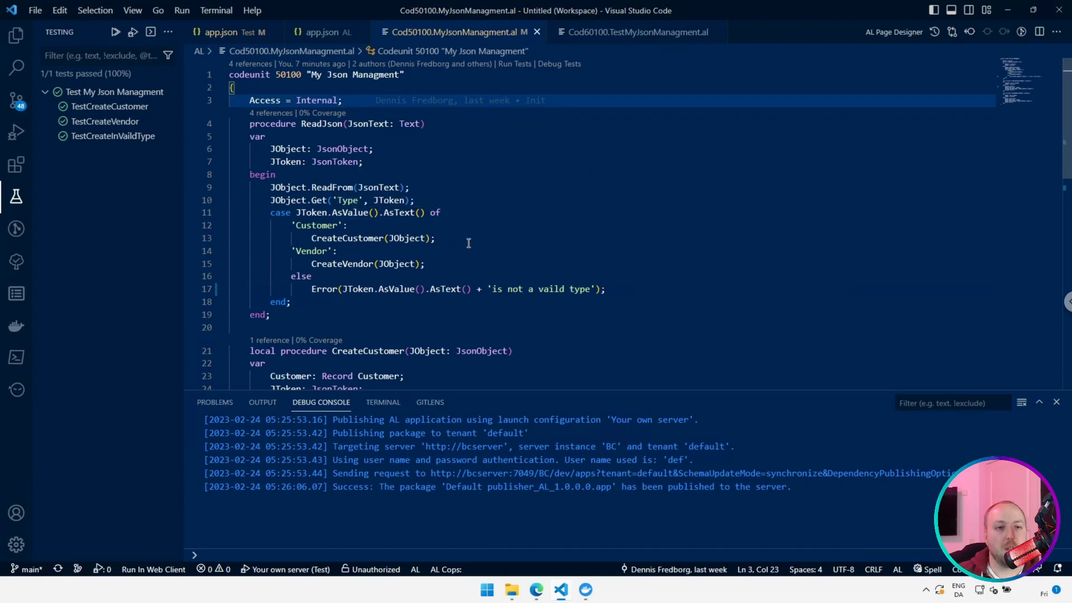
mouse_move(356, 238)
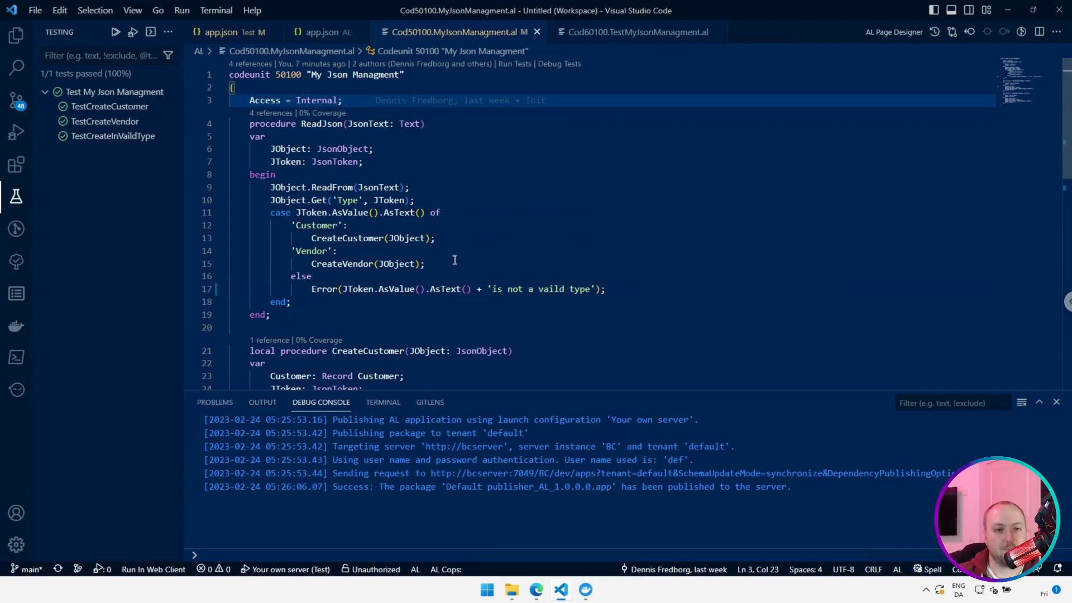
mouse_move(347, 238)
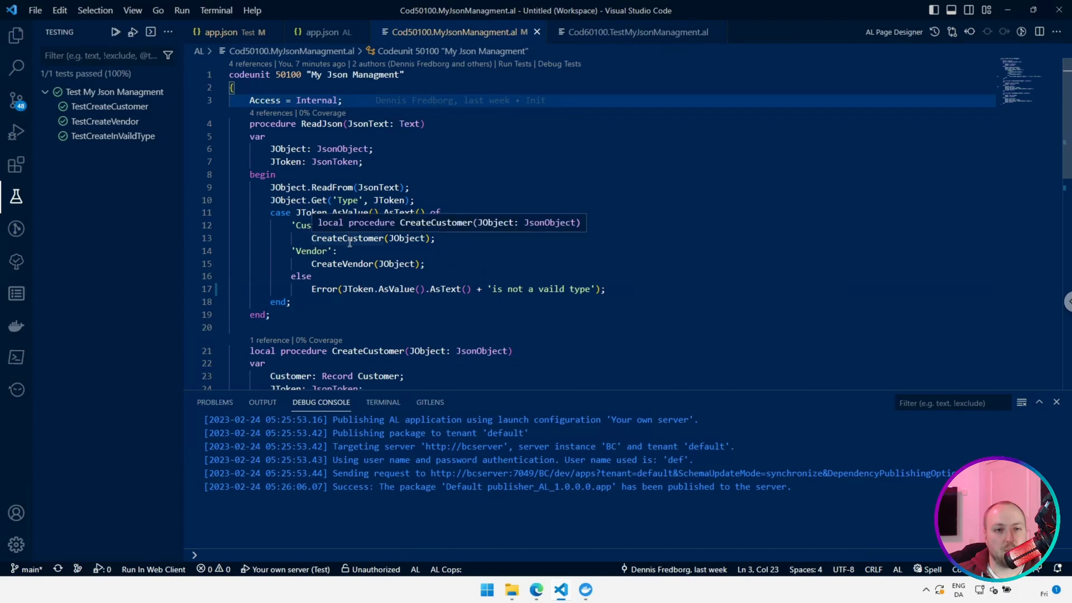
scroll(down, 3)
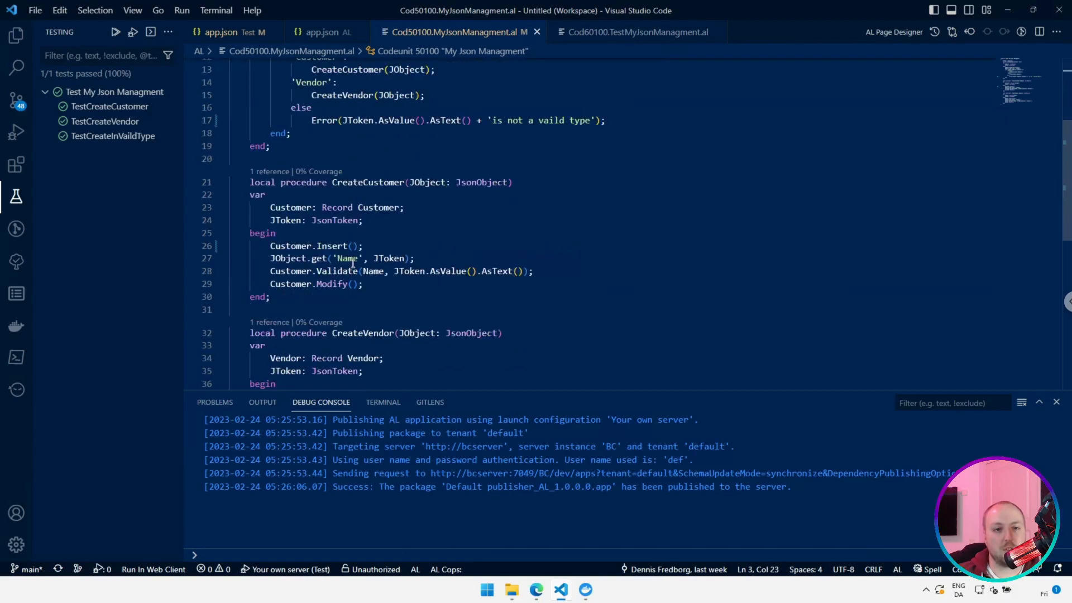
scroll(down, 3)
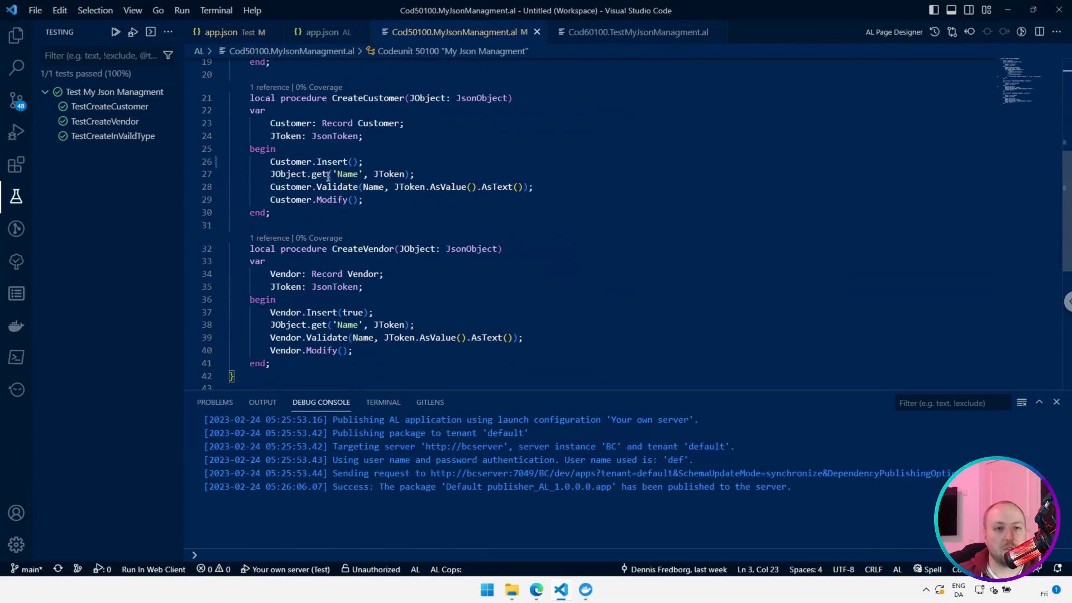
mouse_move(335, 186)
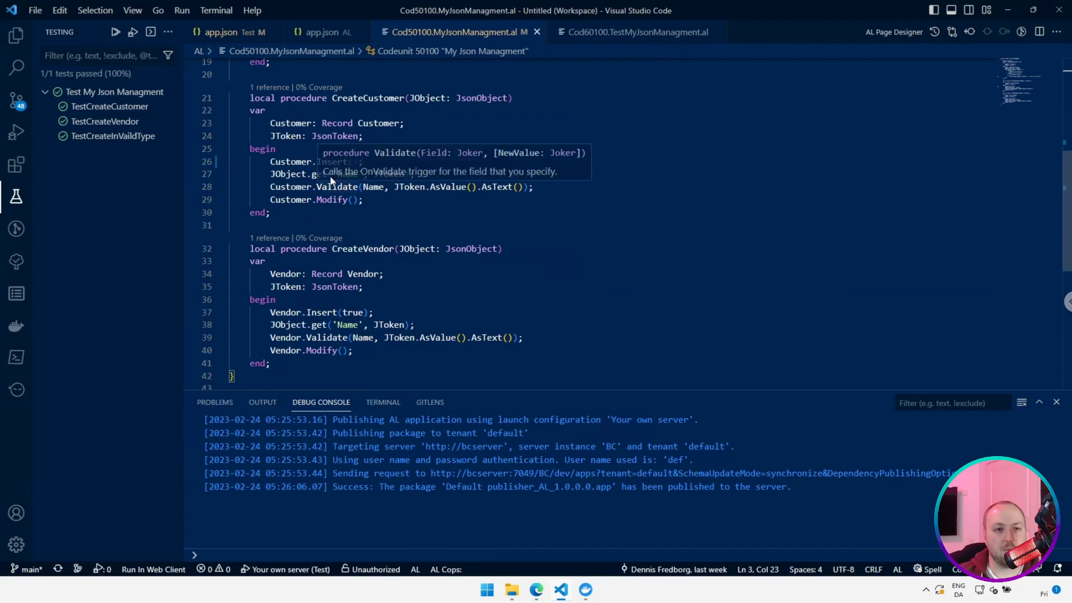
mouse_move(354, 348)
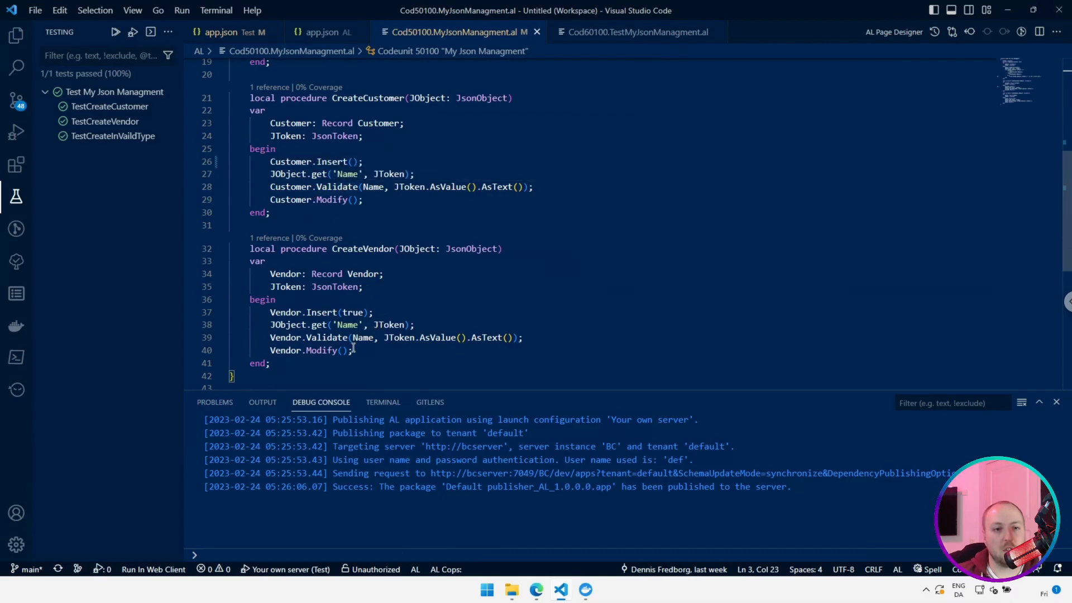
scroll(up, 3)
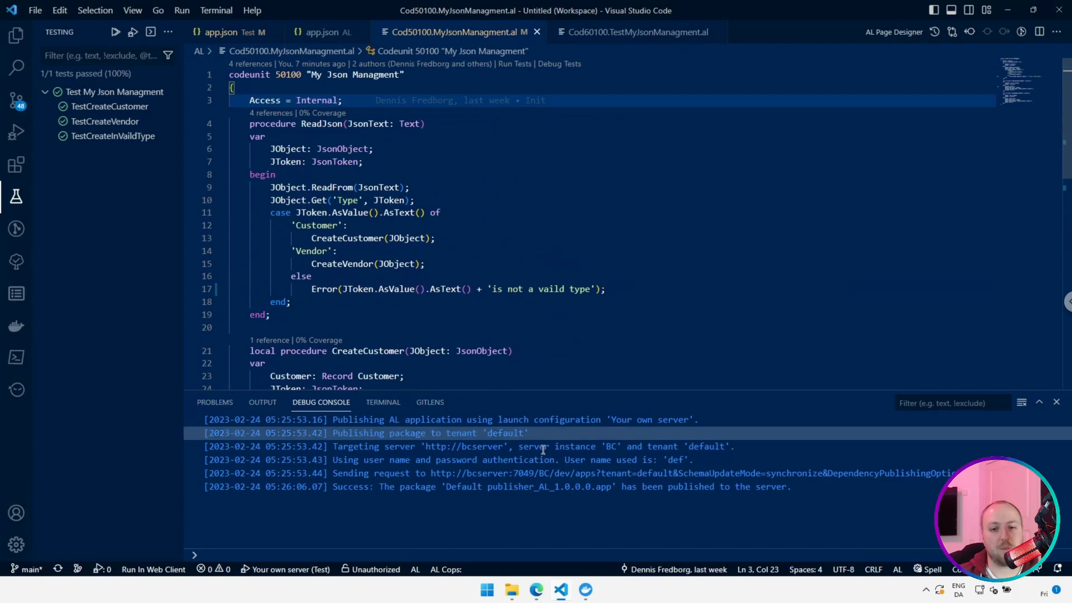
mouse_move(536, 590)
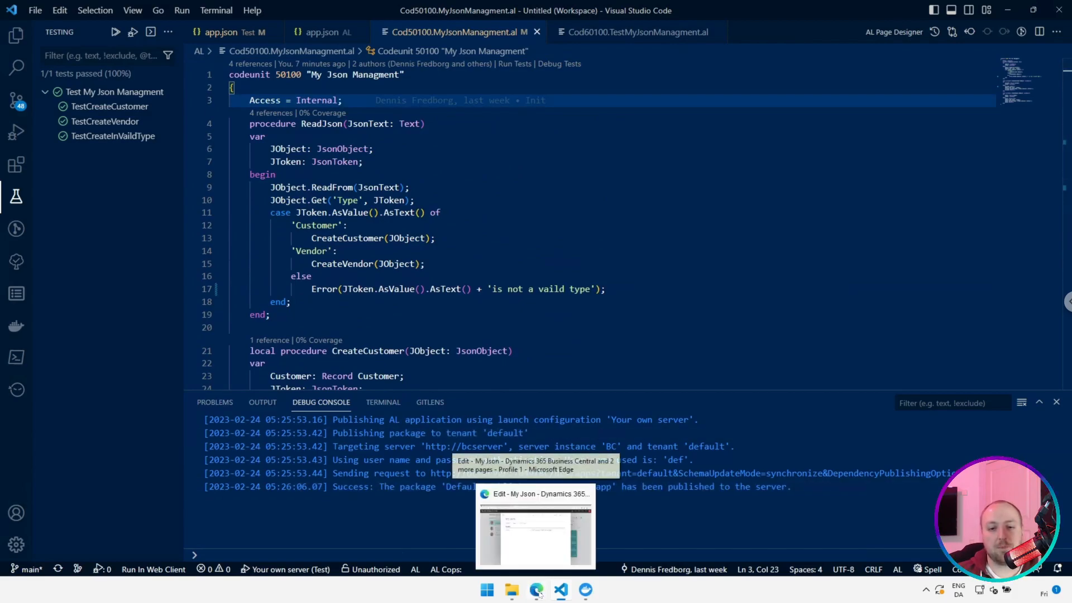
- In Business Central, create customer My New Cust from the JSON text and check the Customers list
click(536, 526)
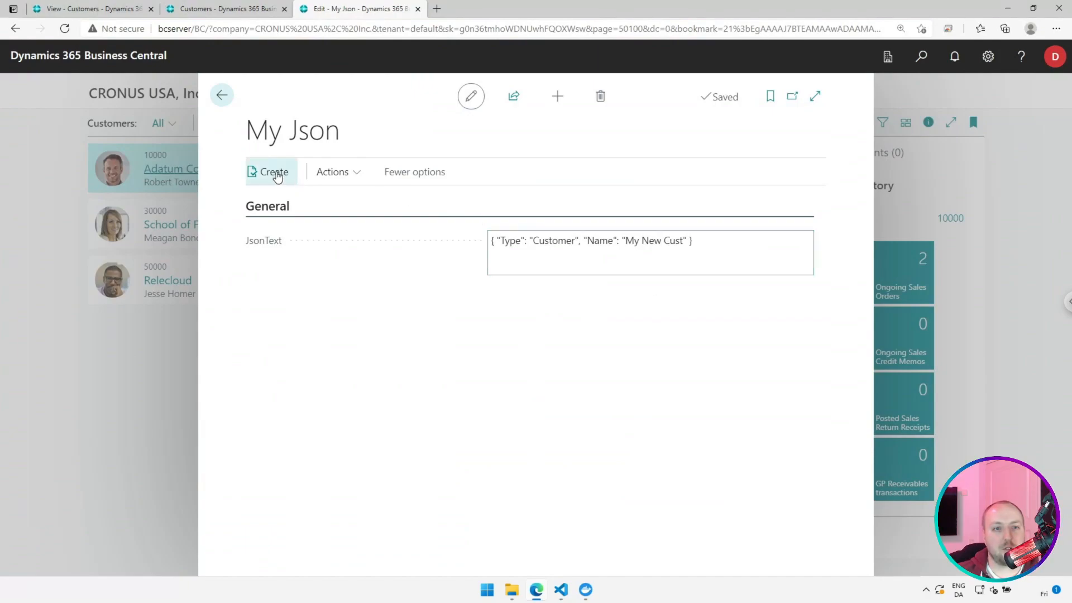
click(273, 172)
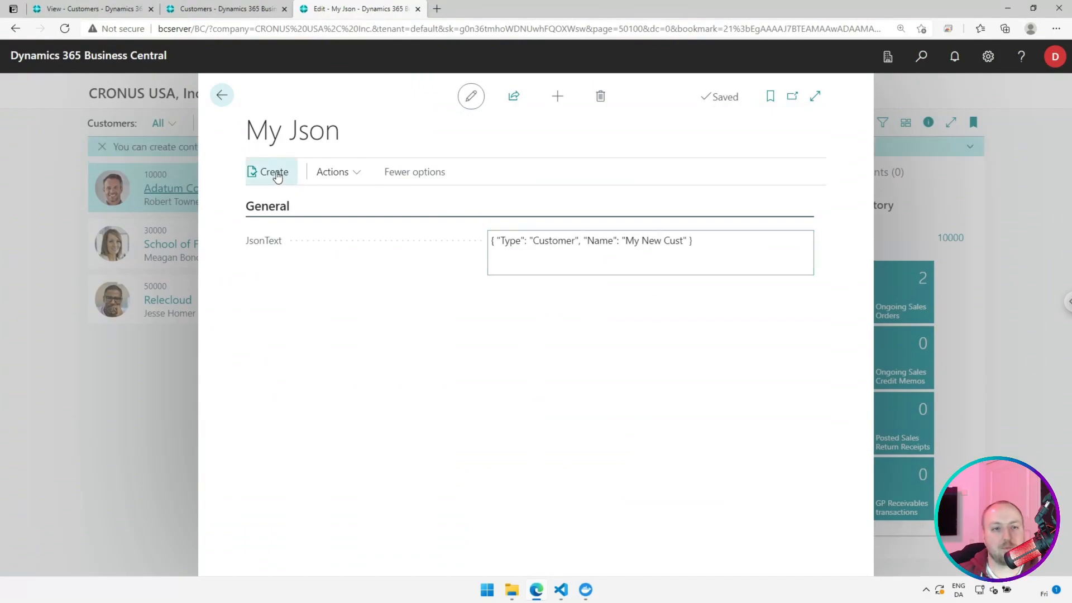
mouse_move(223, 95)
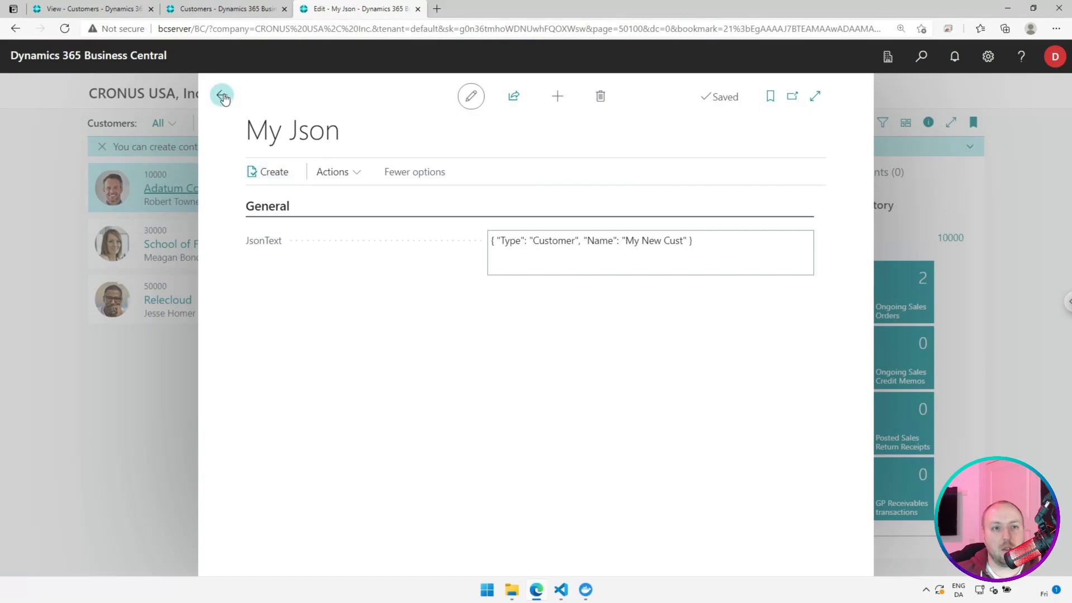
click(222, 95)
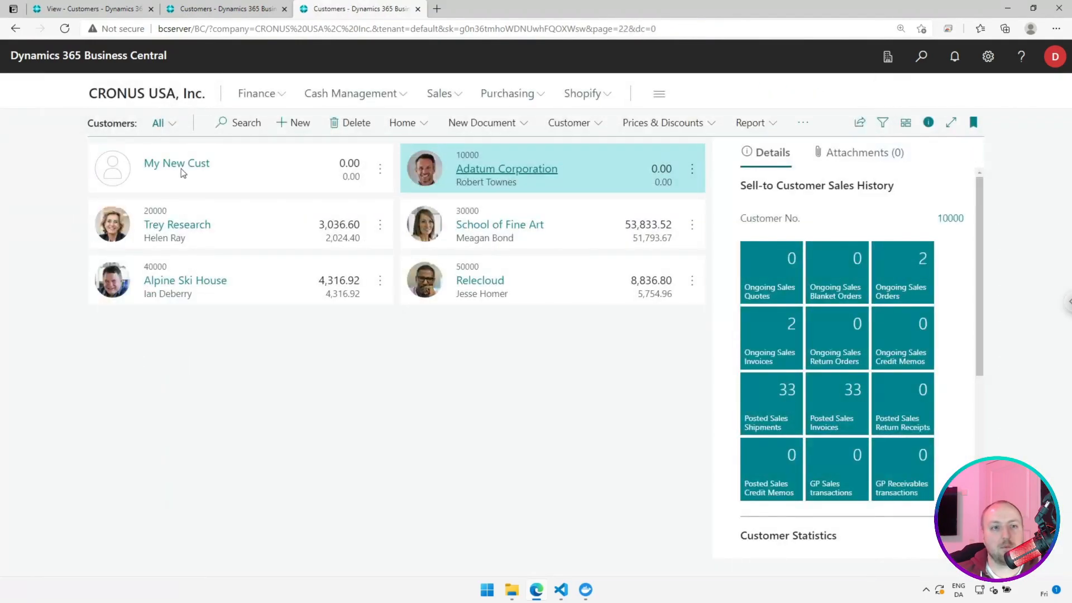
click(177, 167)
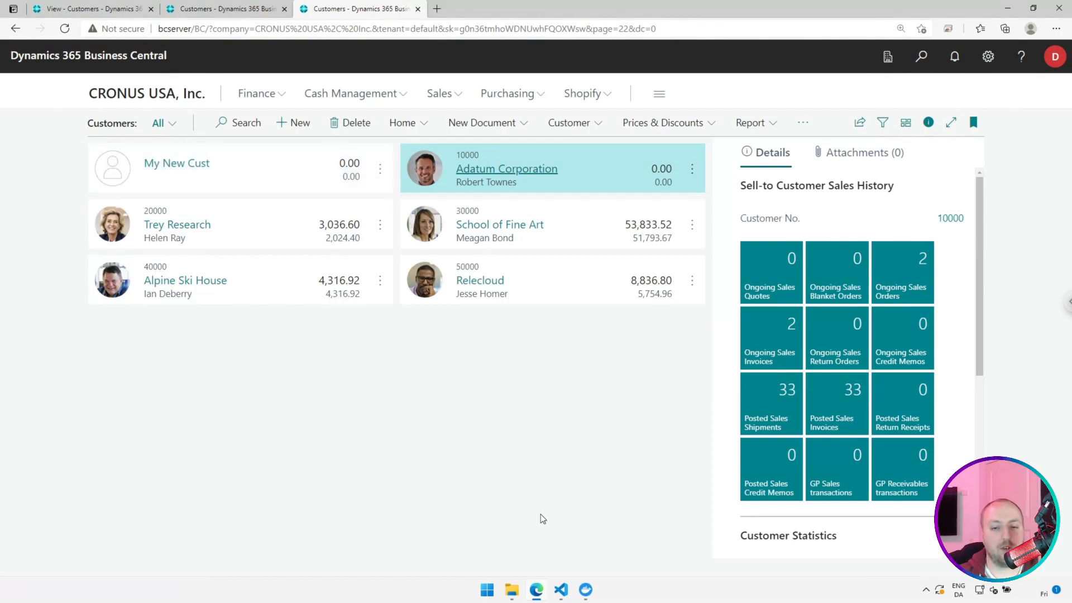
click(560, 590)
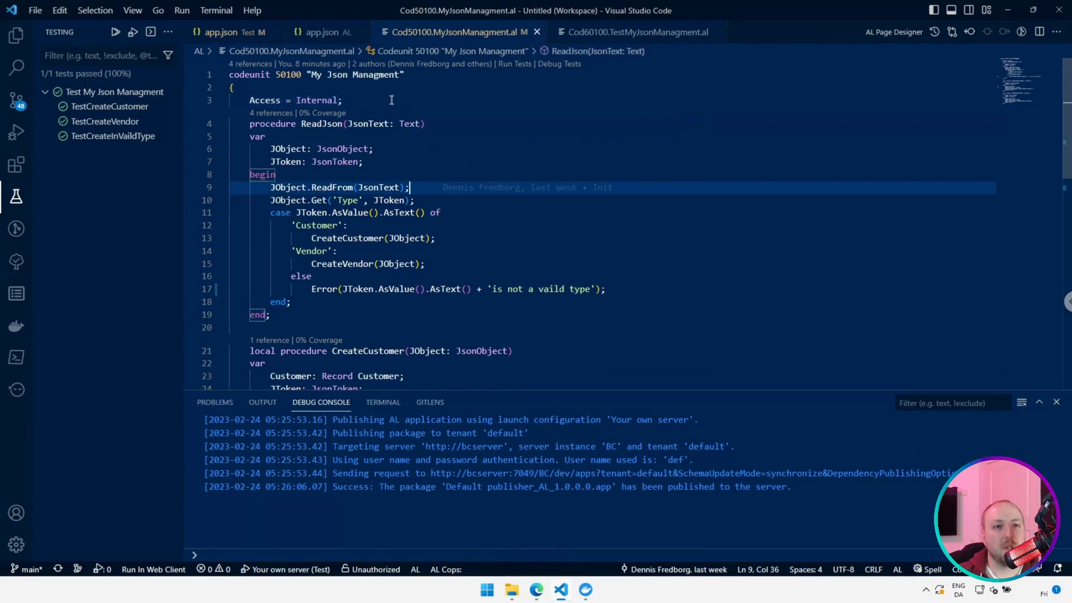
mouse_move(340, 101)
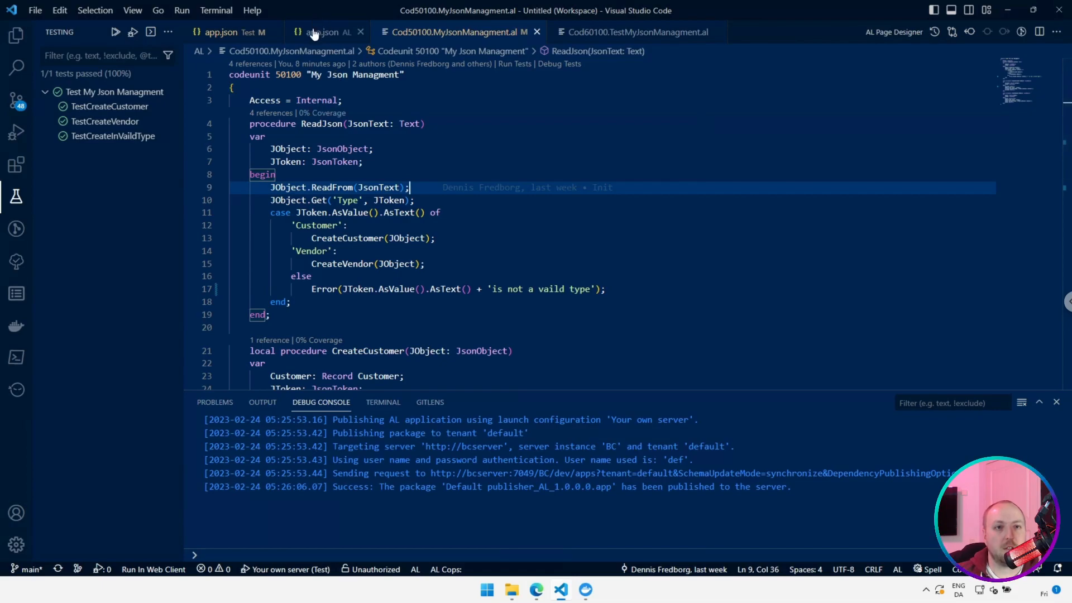
- Review the main app's internalsVisibleTo entry and the Test app's manifest dependencies
click(322, 33)
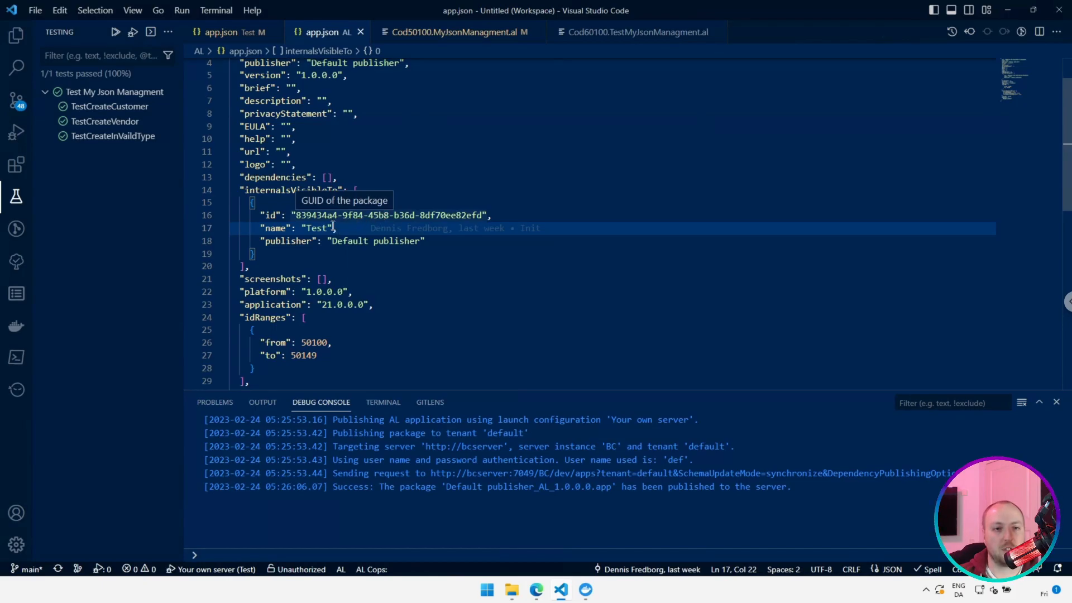
mouse_move(377, 253)
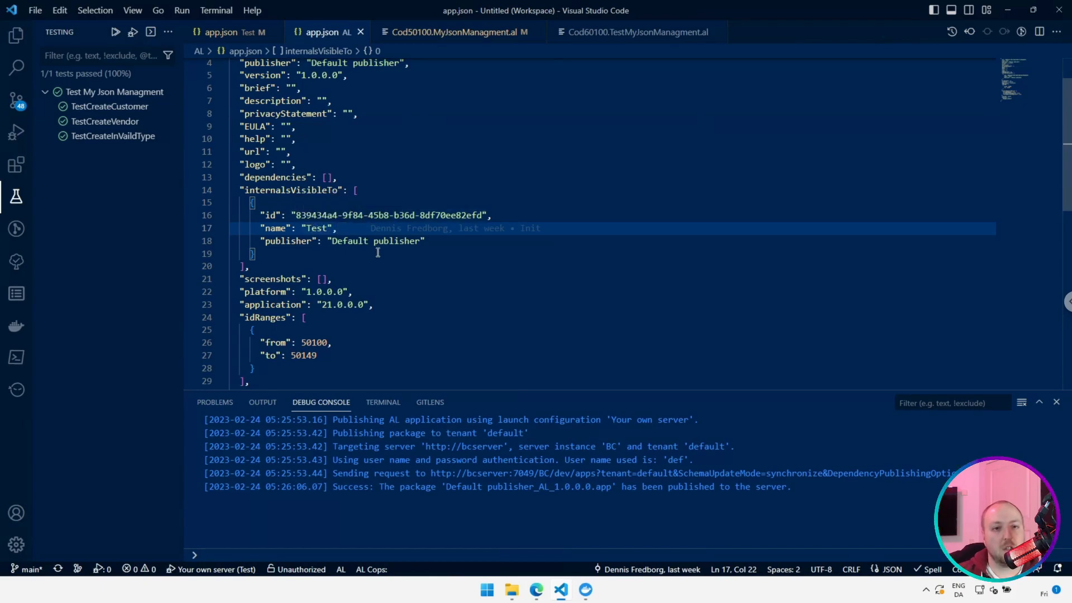
mouse_move(239, 28)
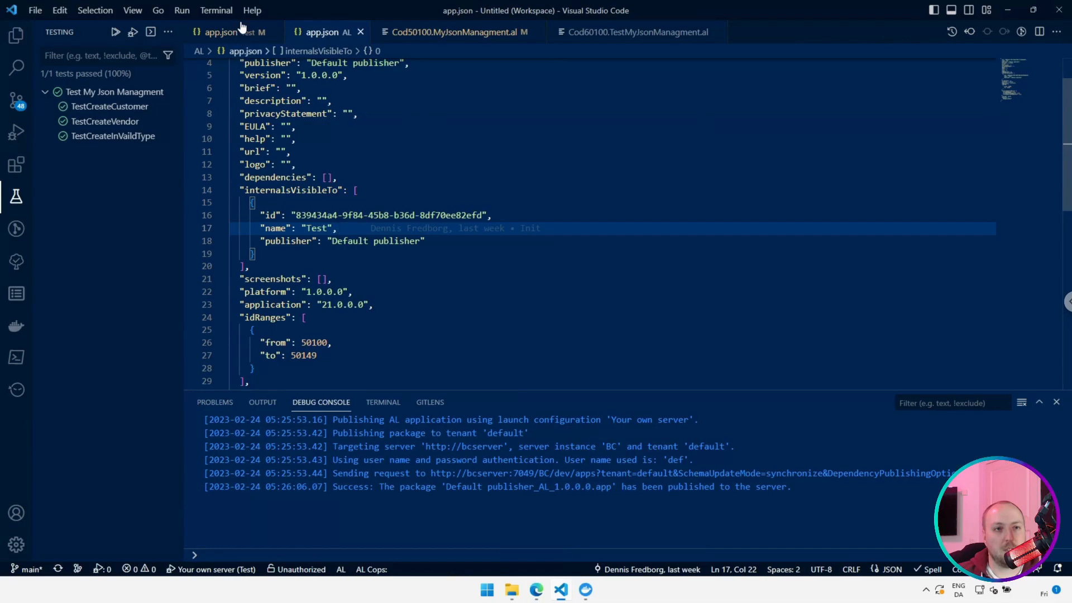
click(219, 31)
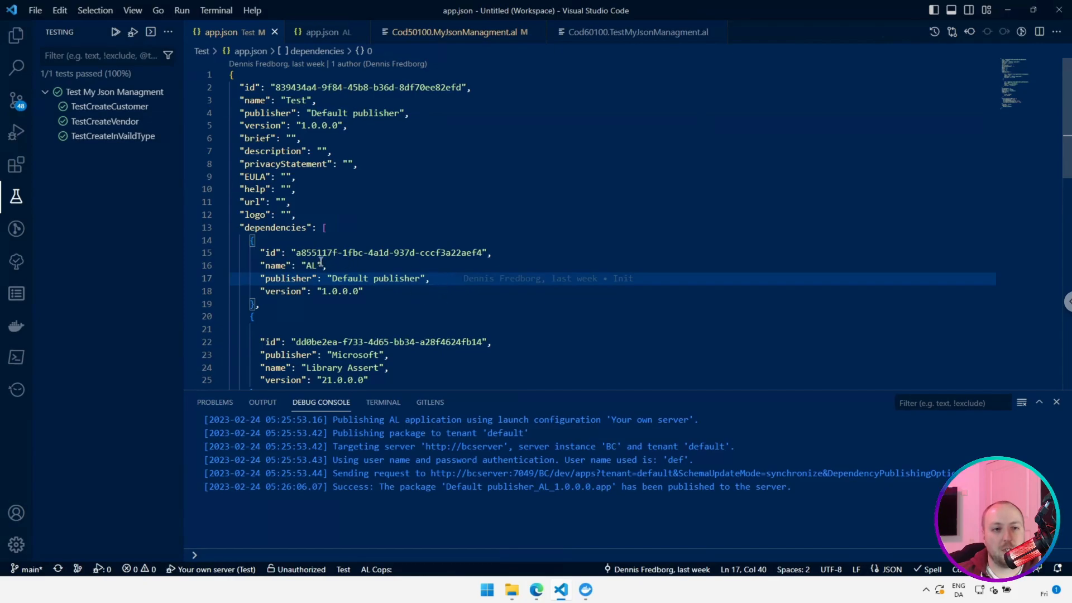
scroll(down, 3)
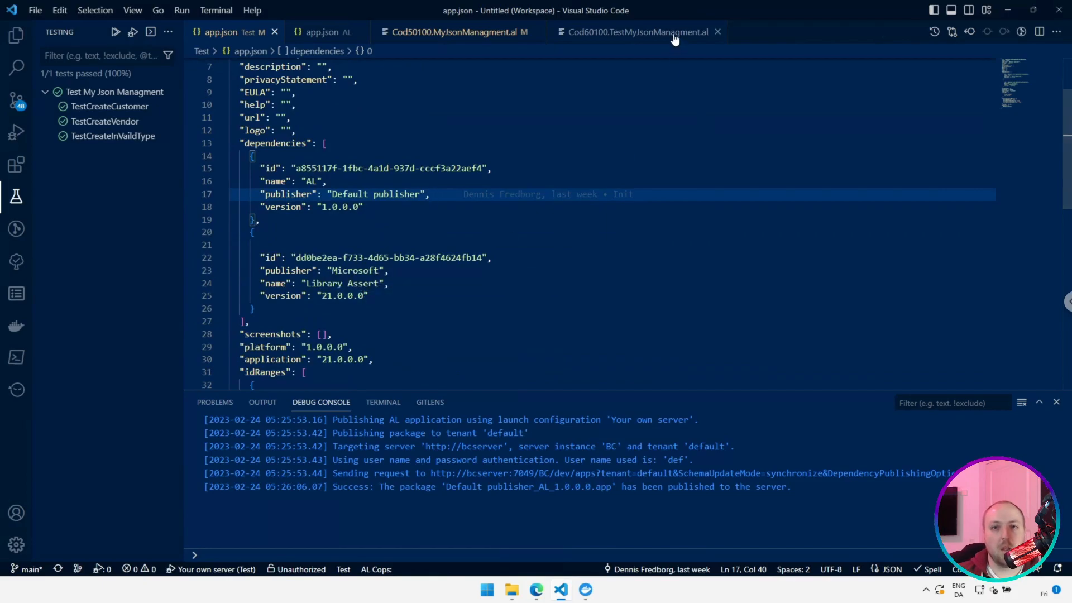
- Read Cod60100.TestMyJsonManagment.al's customer, vendor and invalid-type tests and their ReadJson call
click(636, 32)
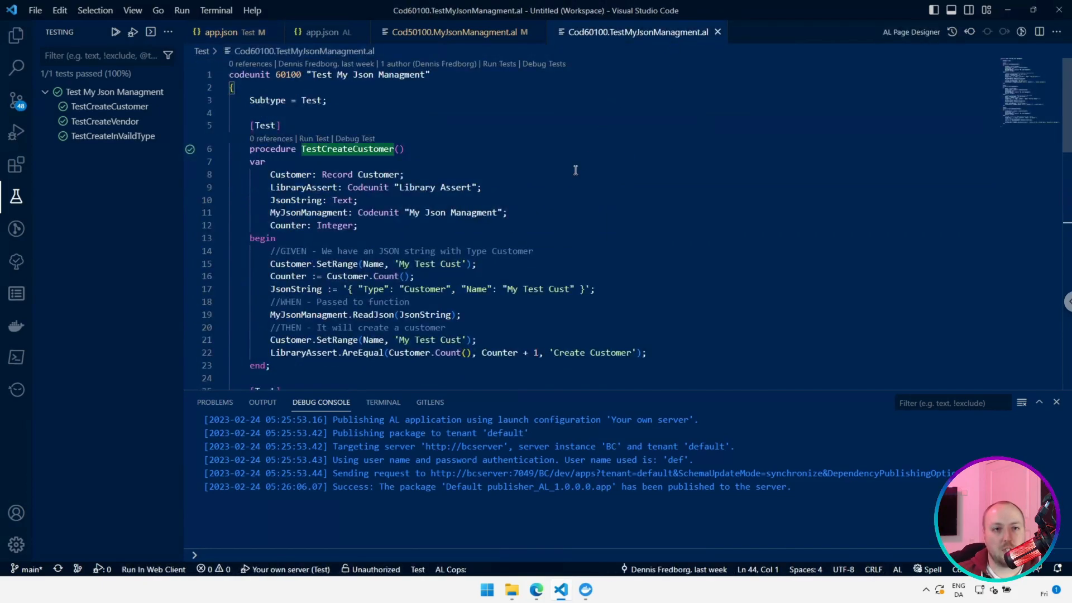
click(328, 100)
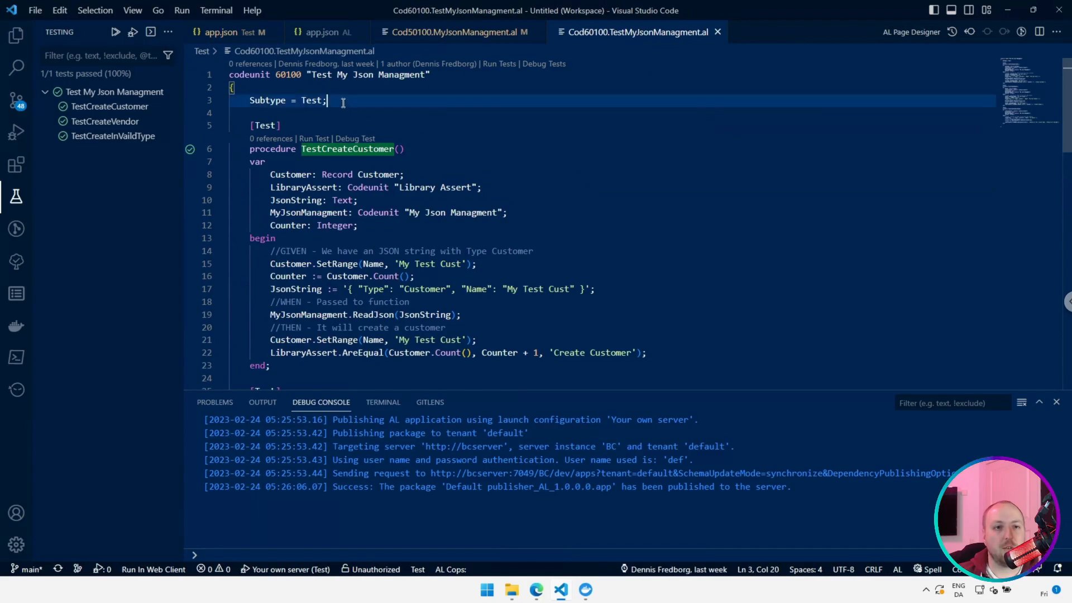
double_click(311, 101)
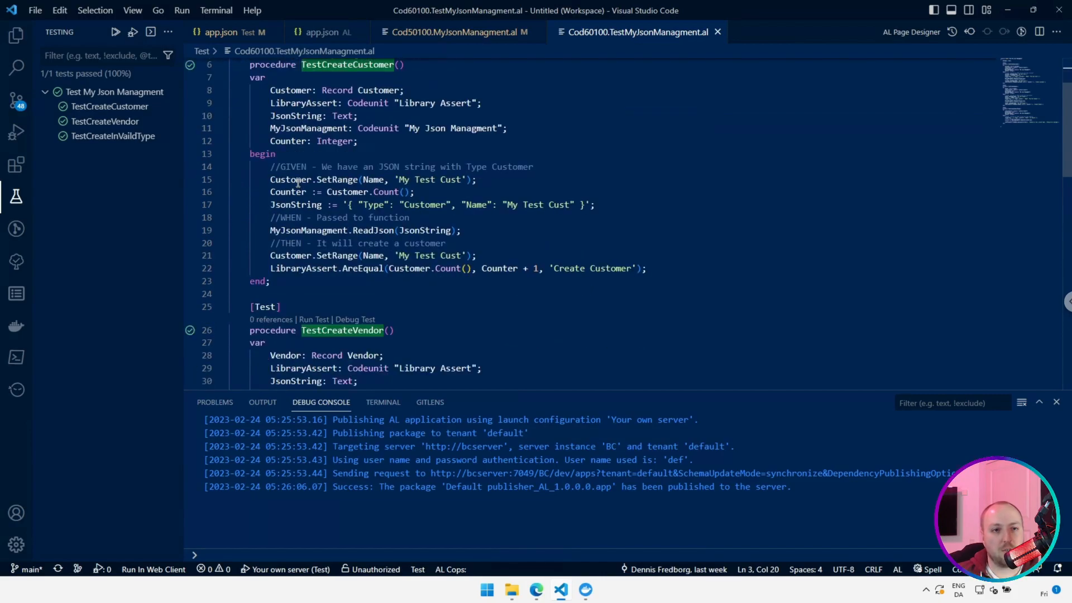
mouse_move(266, 180)
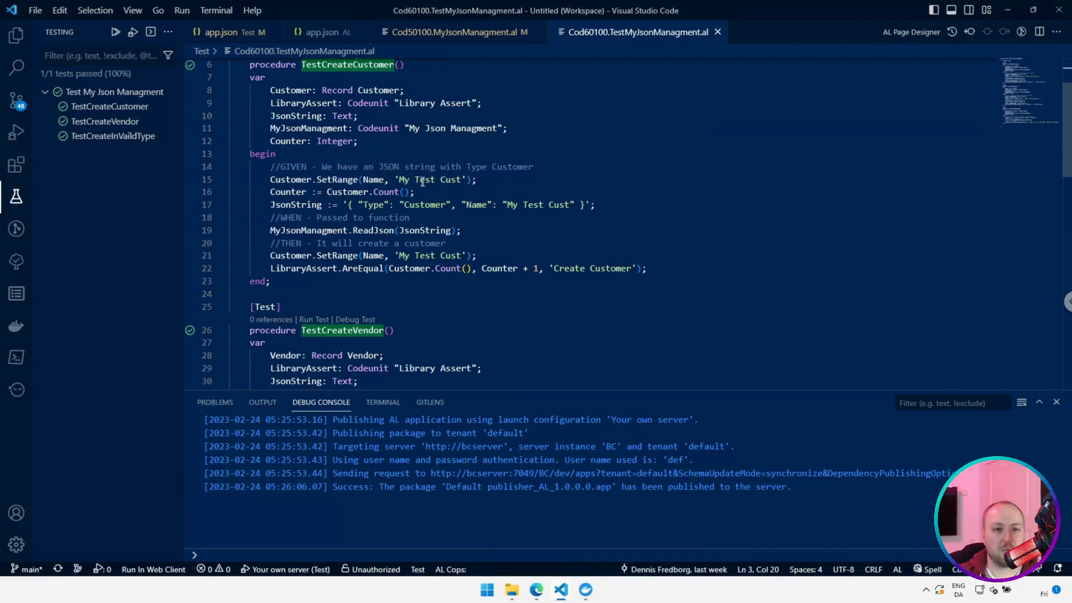
mouse_move(441, 174)
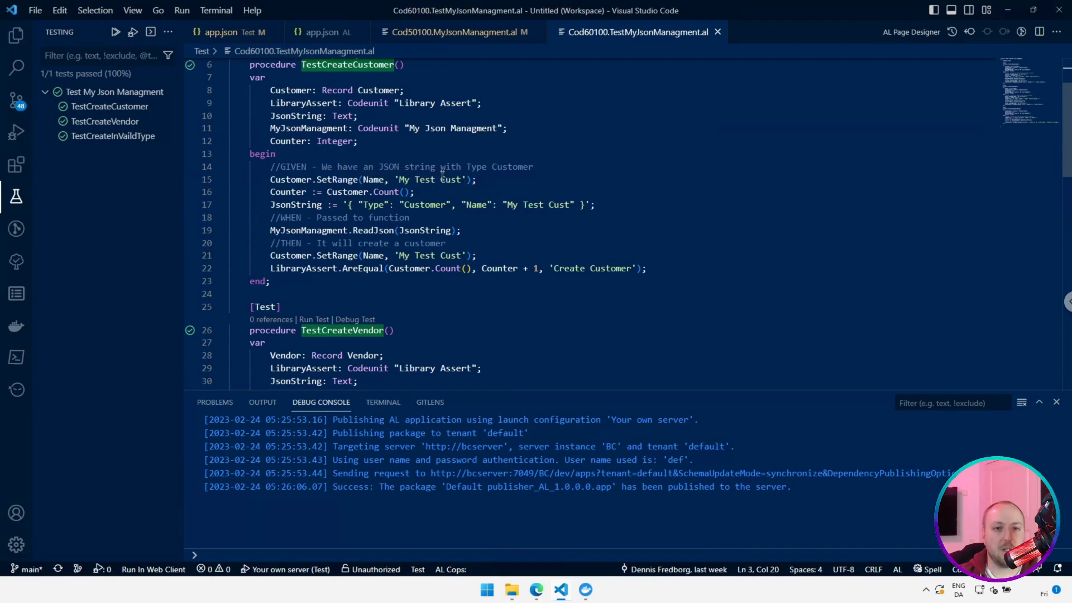
mouse_move(485, 256)
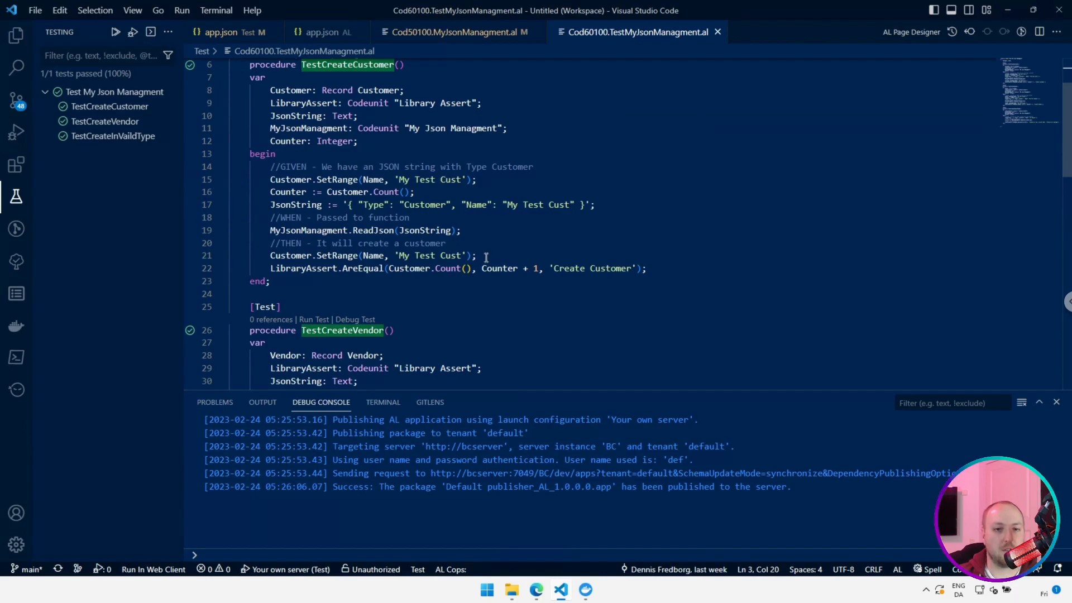
mouse_move(525, 271)
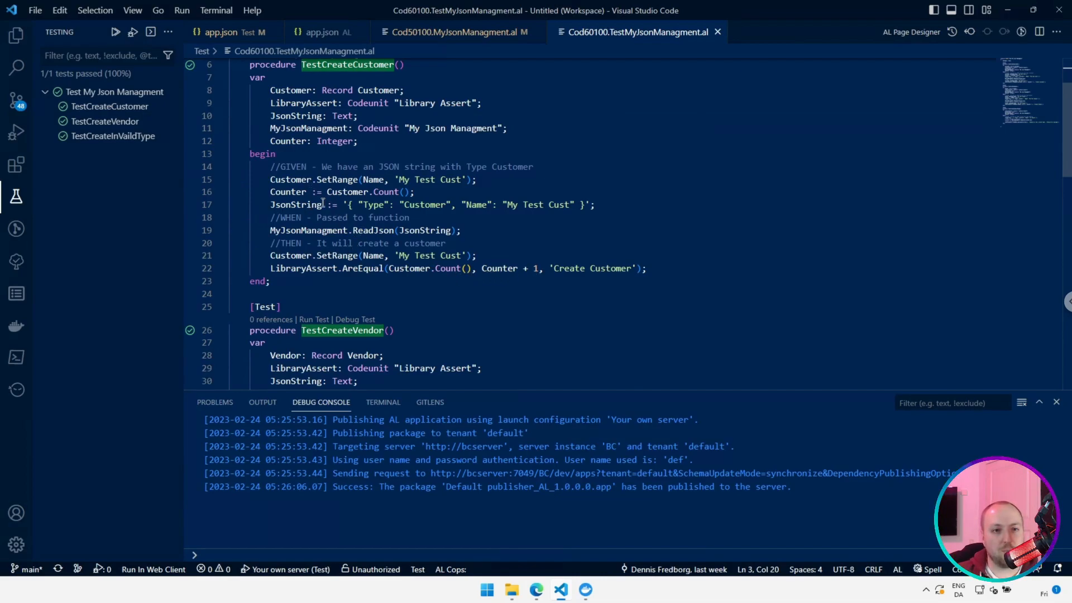
click(363, 231)
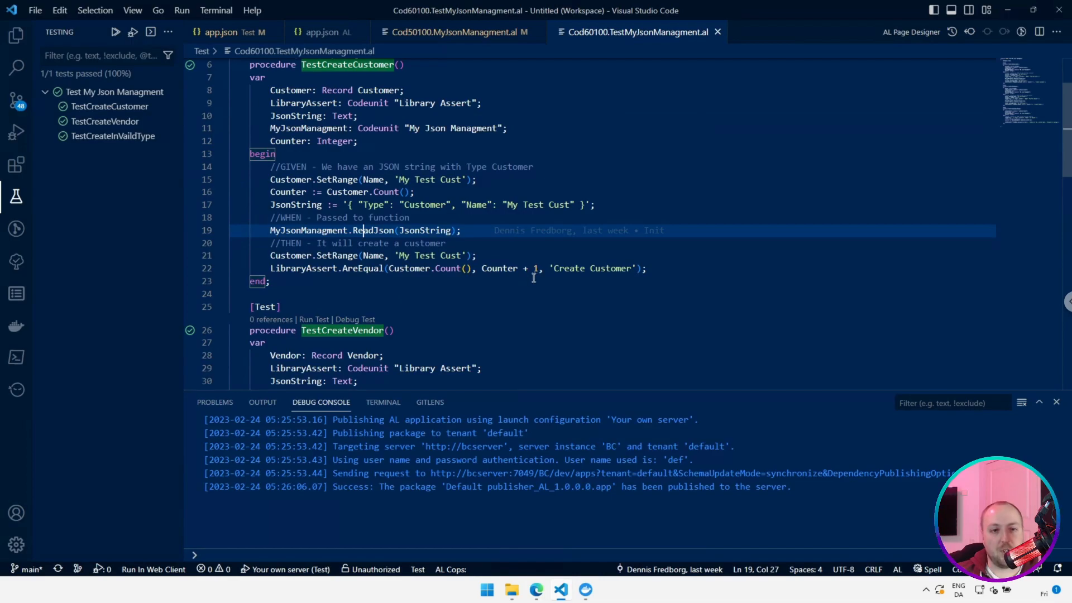
scroll(down, 3)
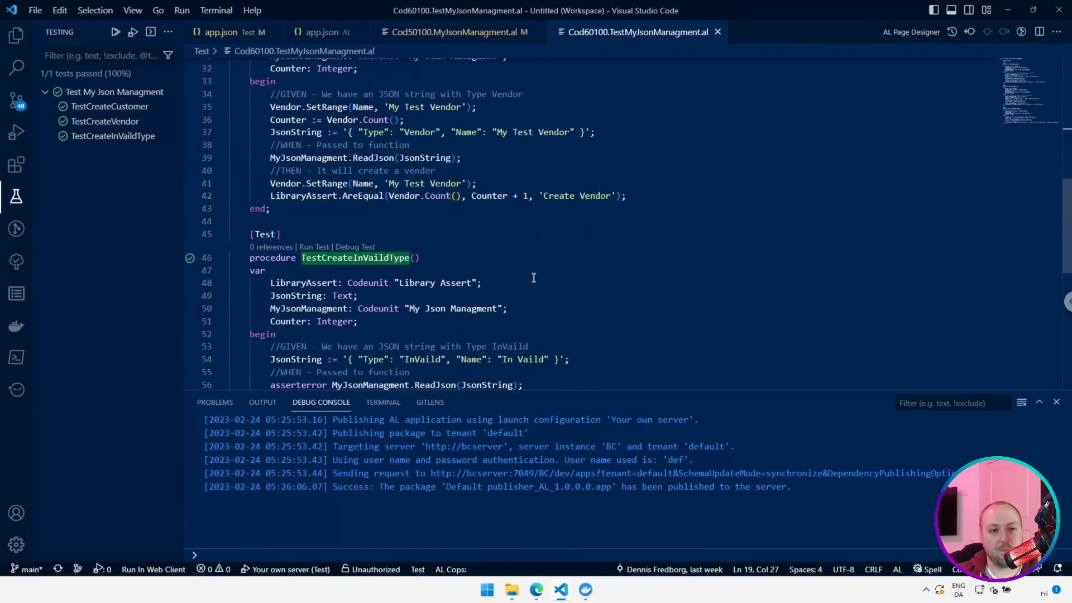
scroll(down, 3)
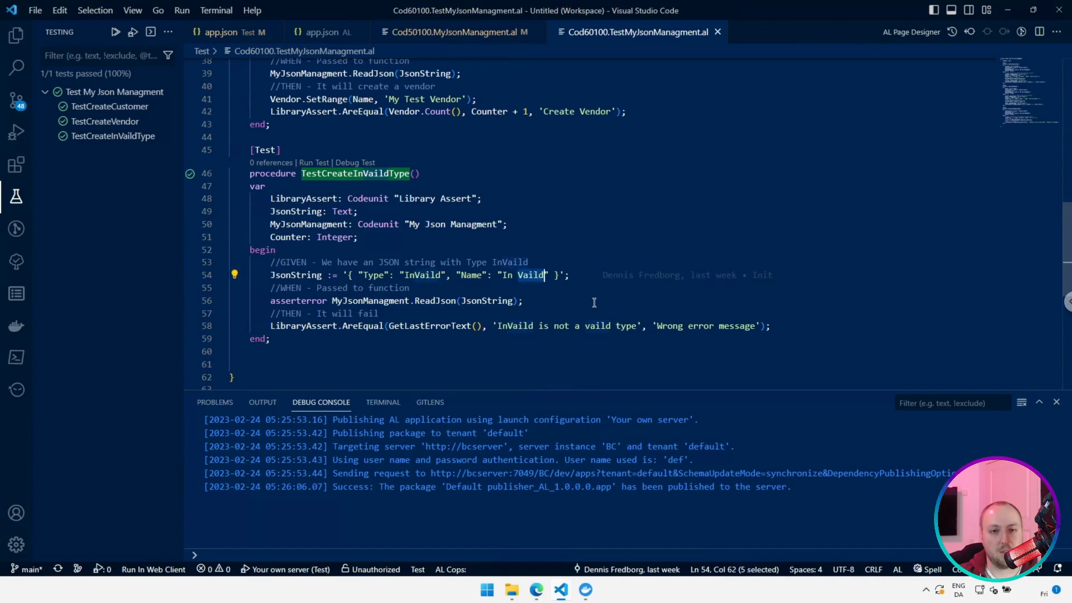
scroll(up, 3)
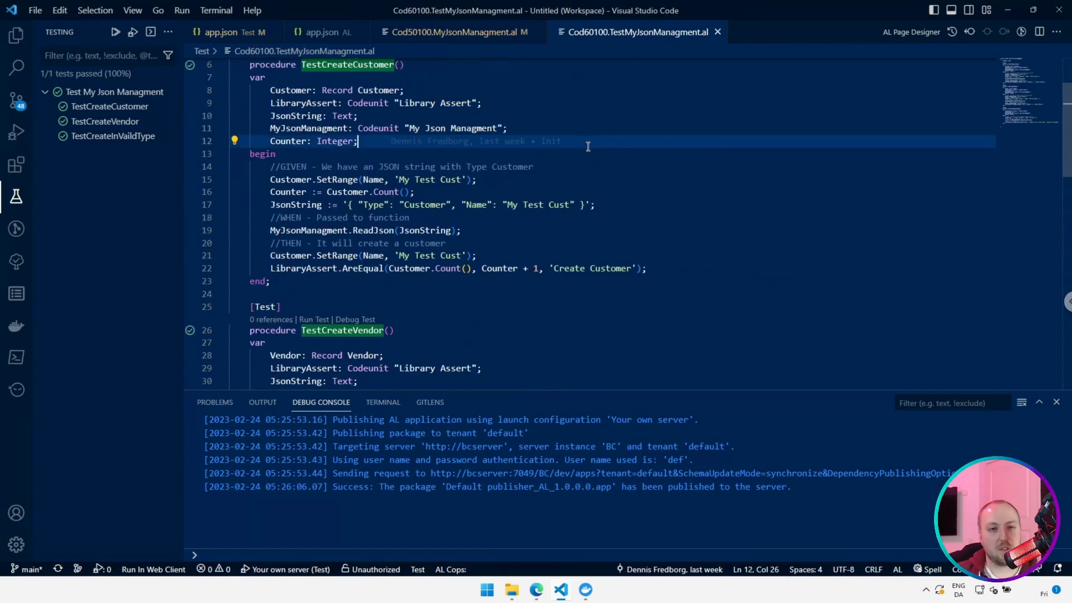
- Run Test: Run Tests in Current File on the test codeunit
key(ctrl+shift+p)
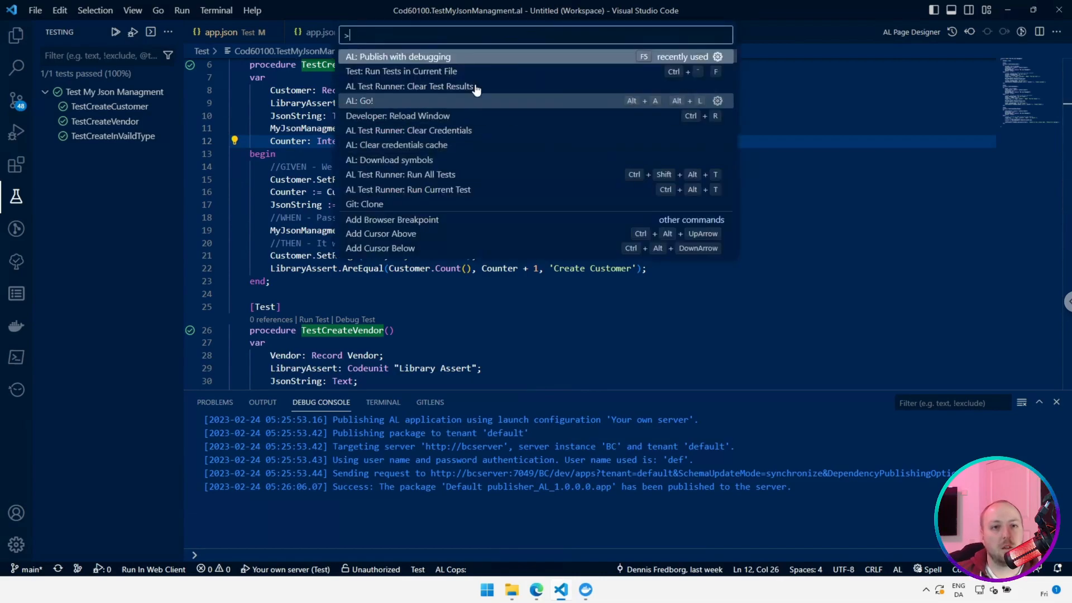
mouse_move(424, 71)
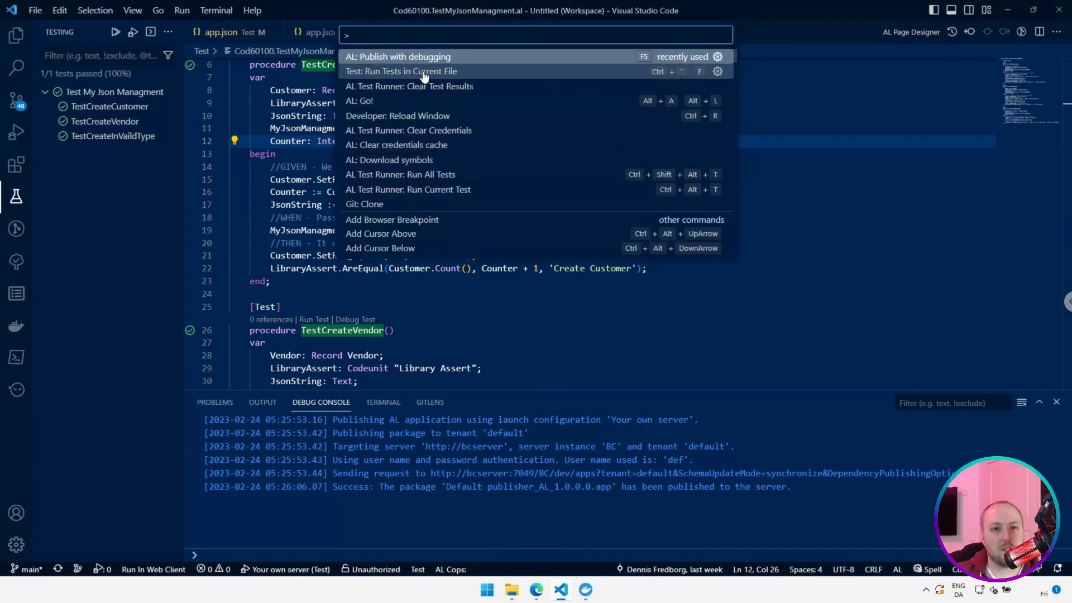
click(402, 71)
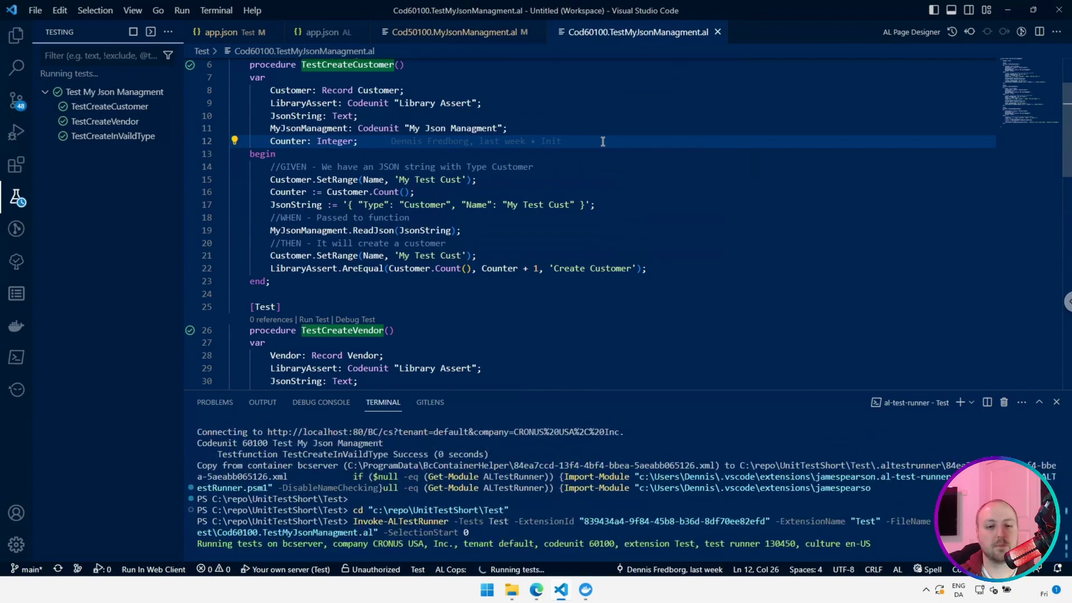
scroll(down, 3)
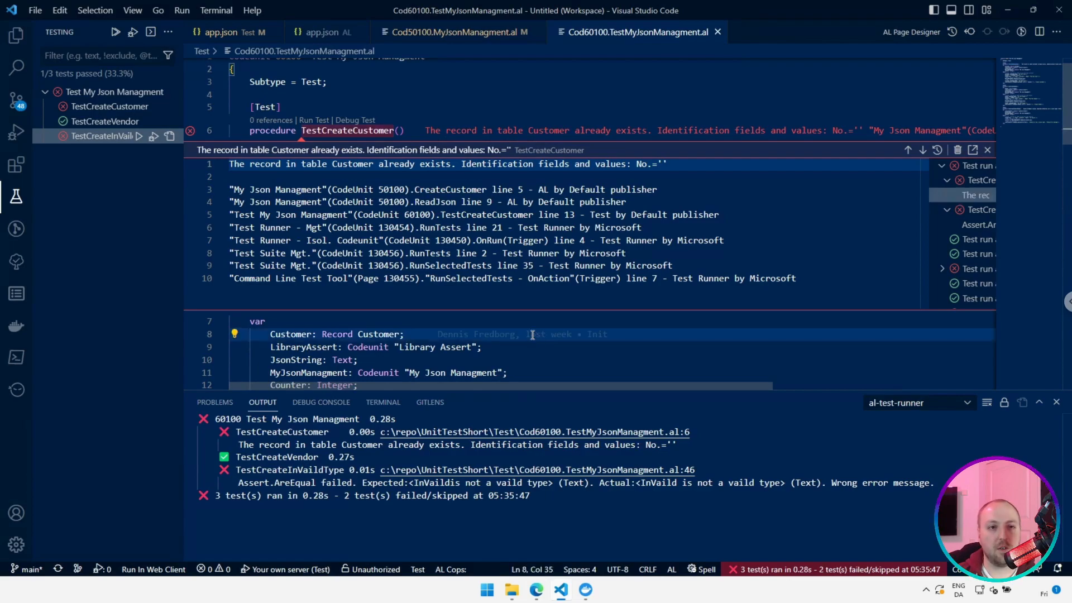
- Check the failed customer test's duplicate-record error, then switch to Cod50100.MyJsonManagment.al
scroll(up, 3)
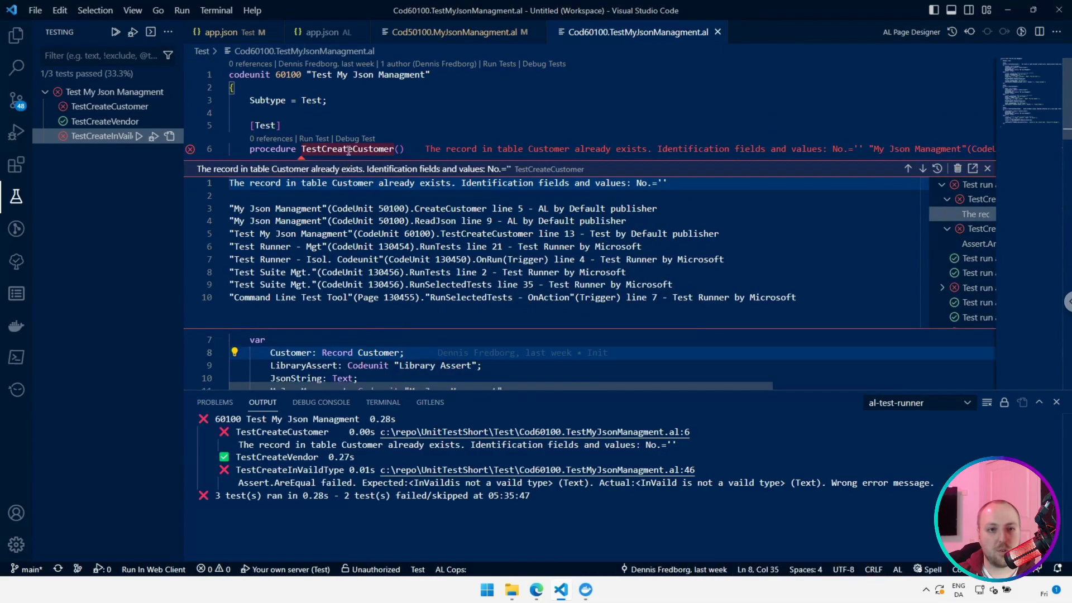
mouse_move(561, 152)
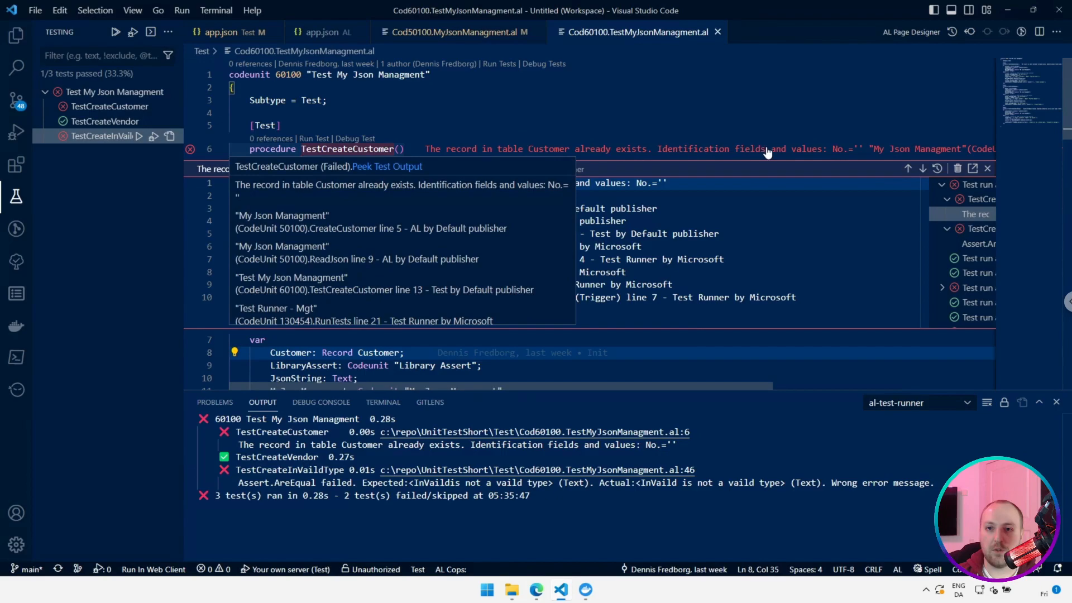
mouse_move(825, 153)
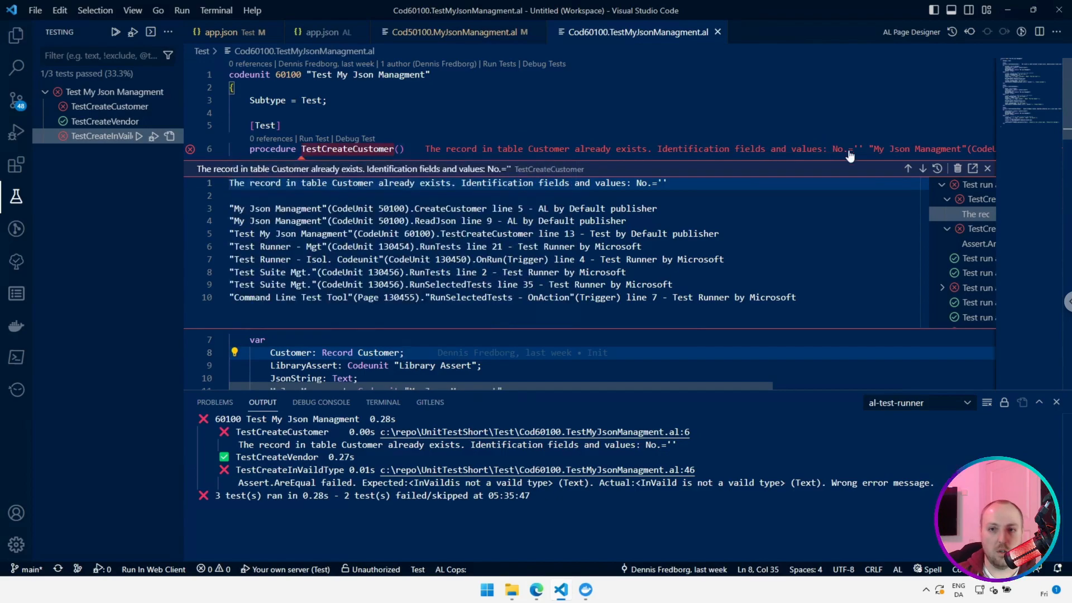
mouse_move(540, 57)
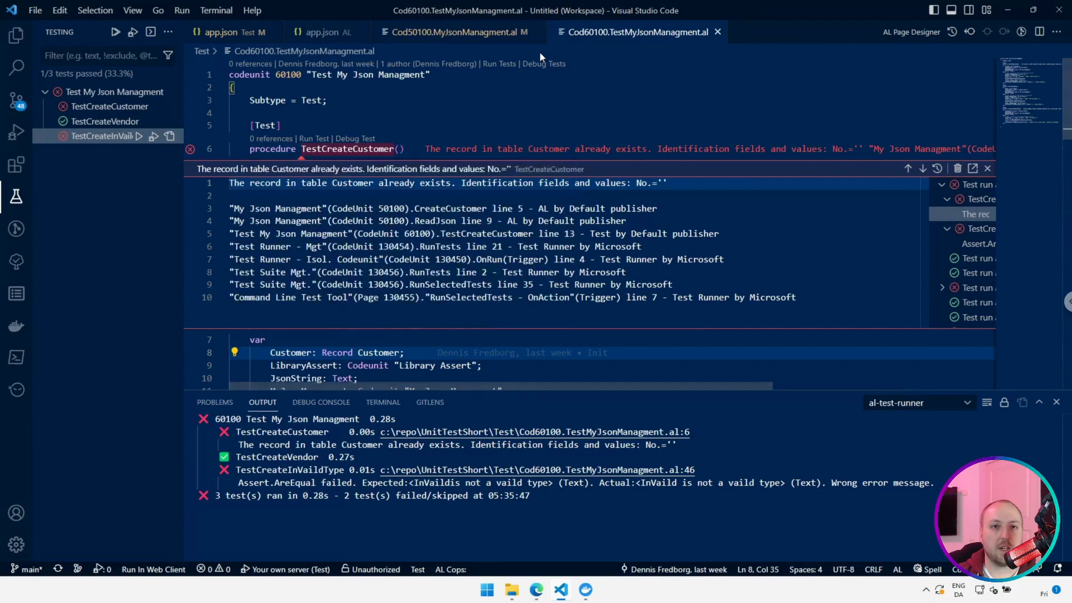
click(457, 32)
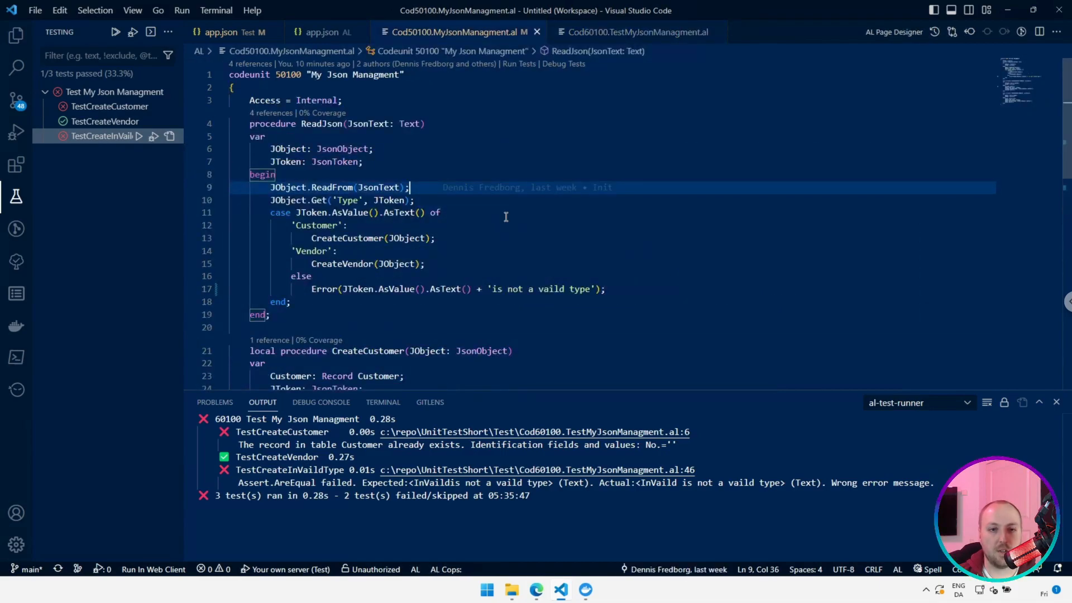
- Change Customer.Insert() in CreateCustomer to Insert(true) and save
scroll(down, 3)
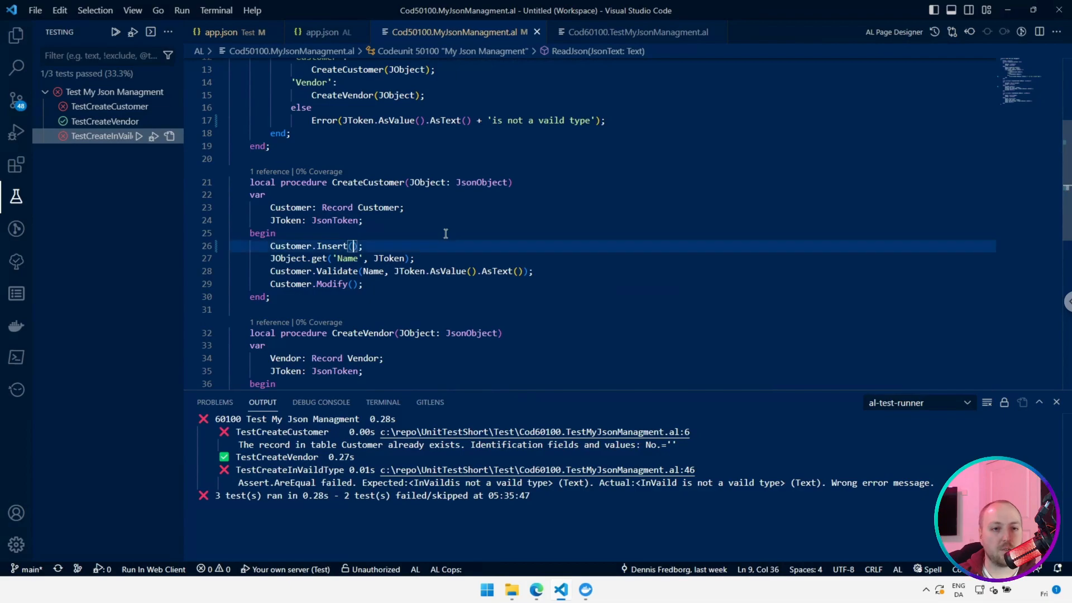
text(true)
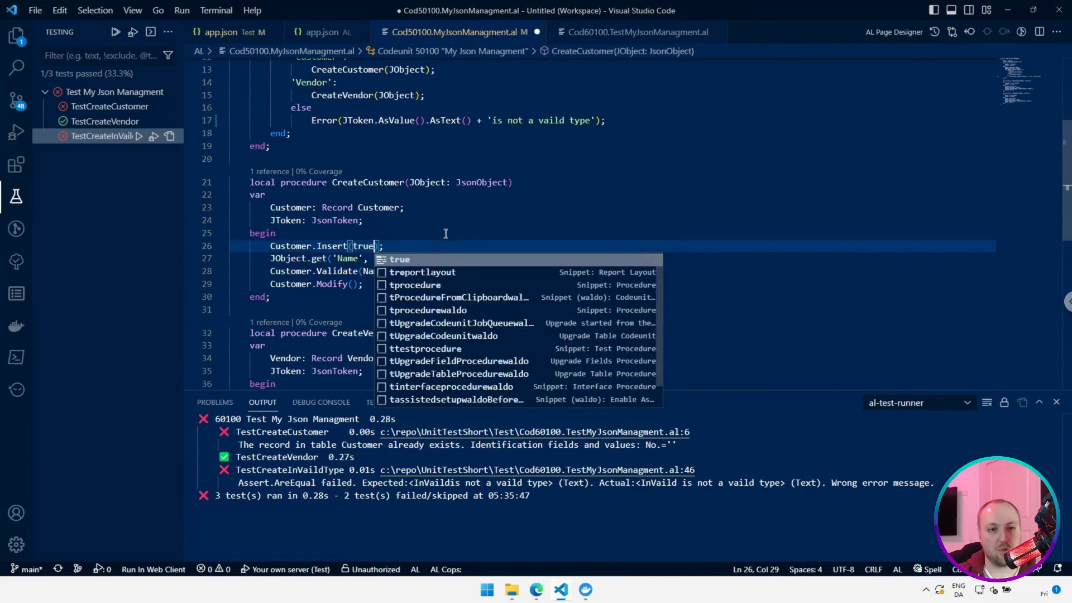
key(ctrl+s)
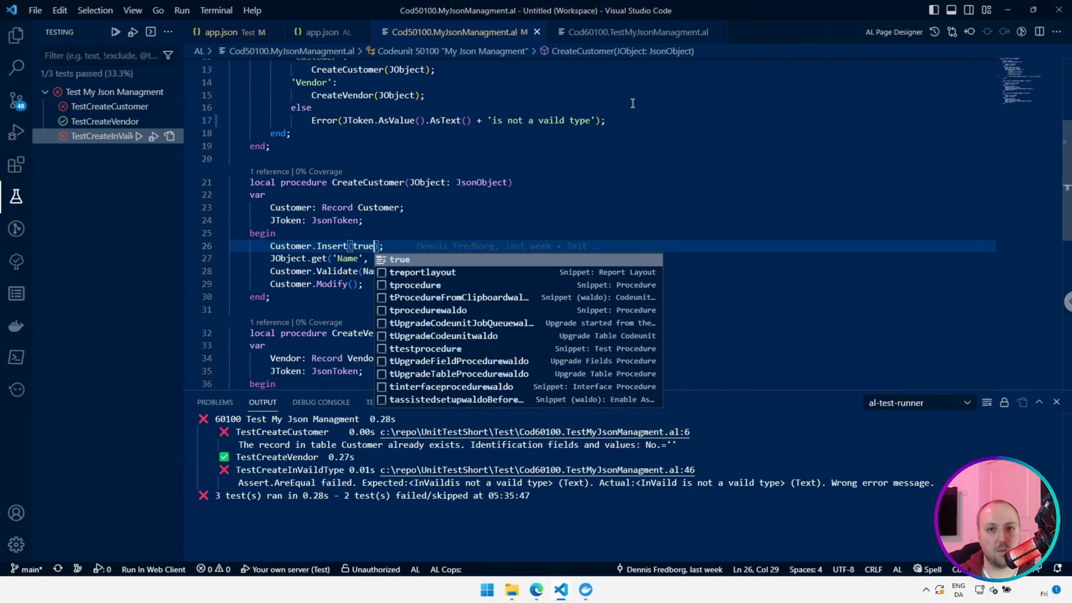
mouse_move(617, 32)
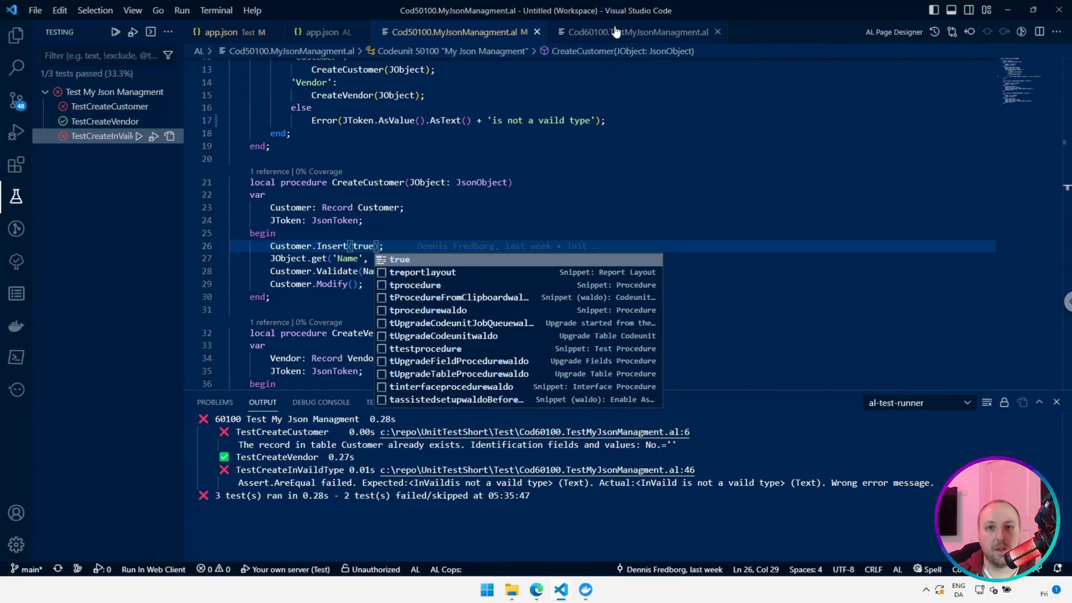
click(636, 31)
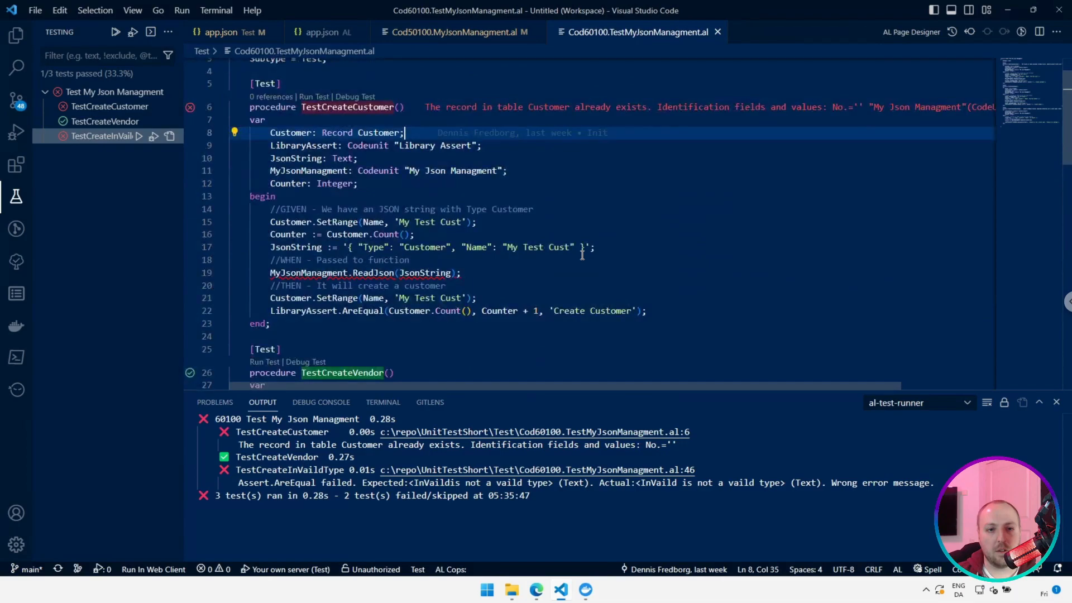
scroll(down, 3)
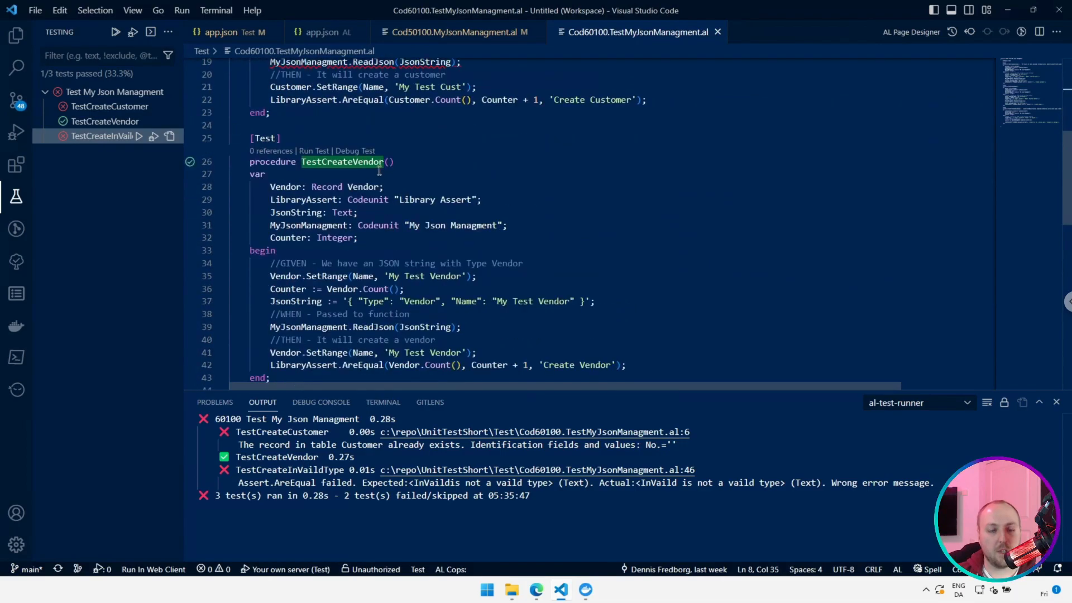
scroll(down, 3)
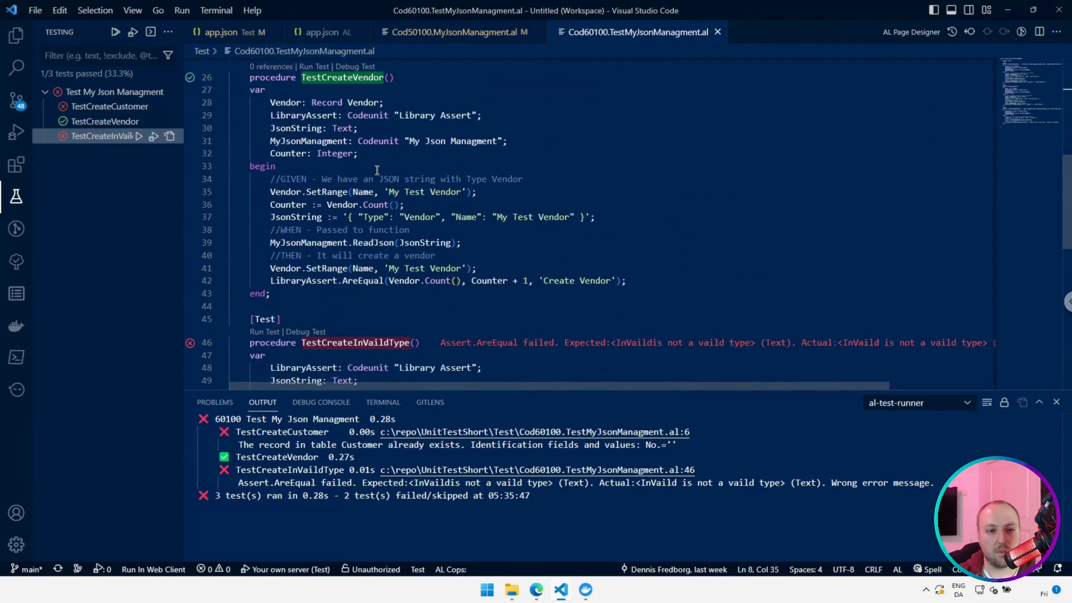
scroll(down, 3)
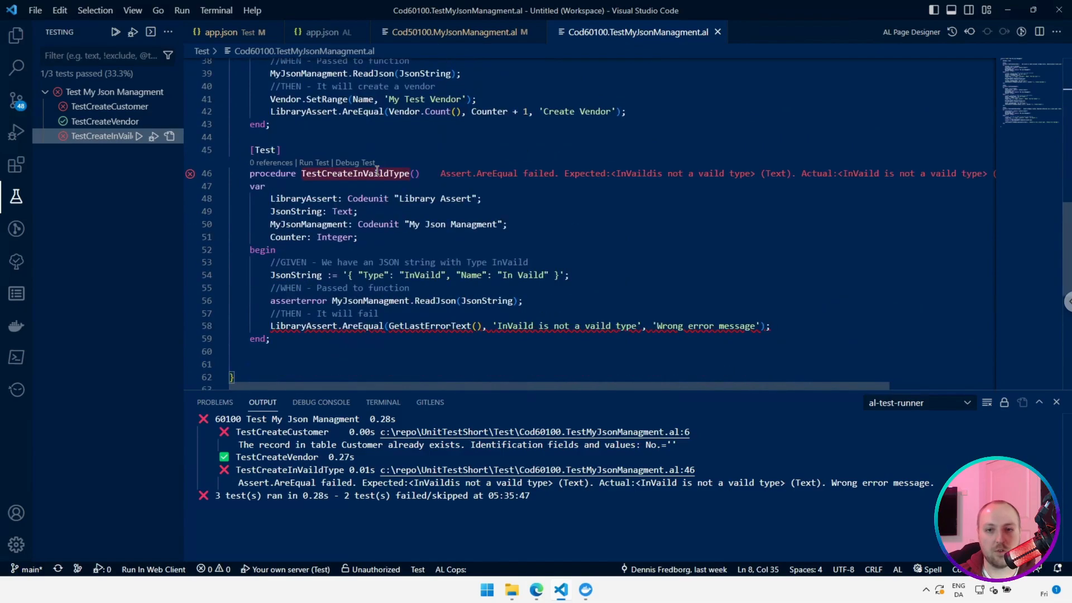
mouse_move(650, 185)
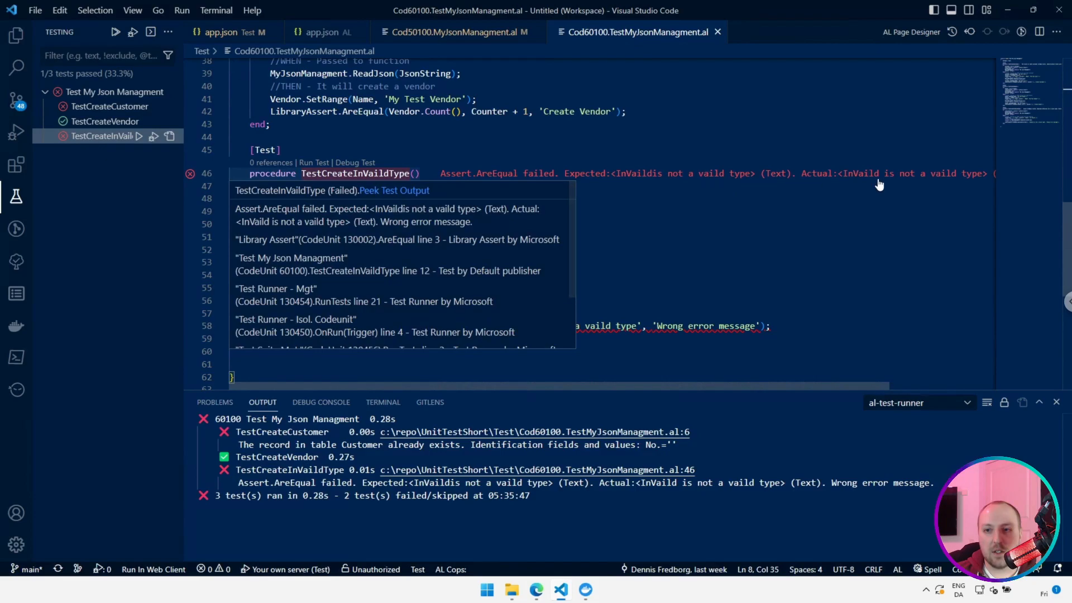
mouse_move(689, 182)
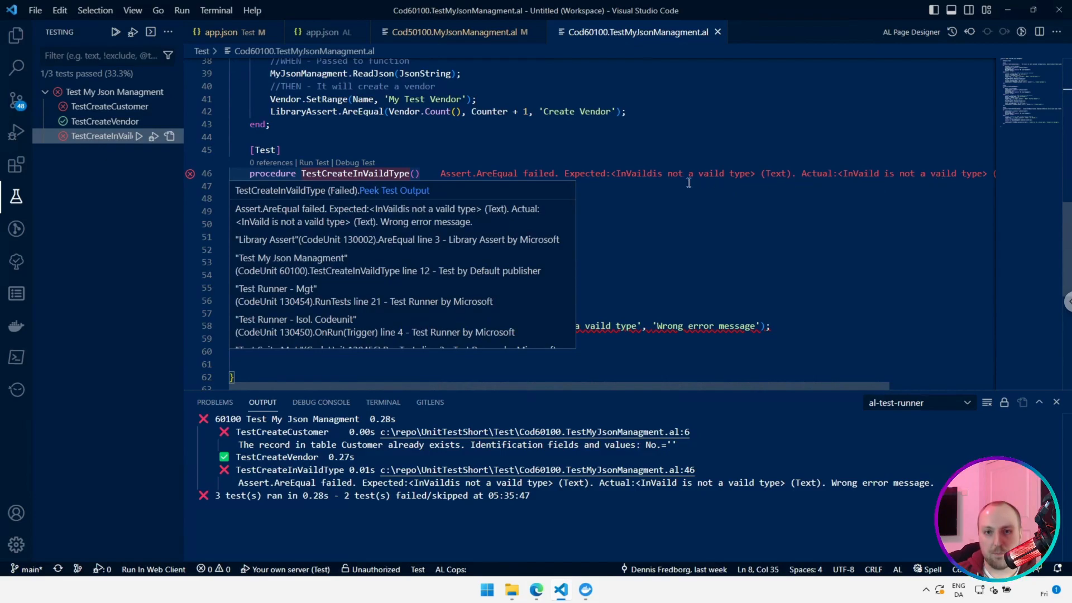
click(650, 173)
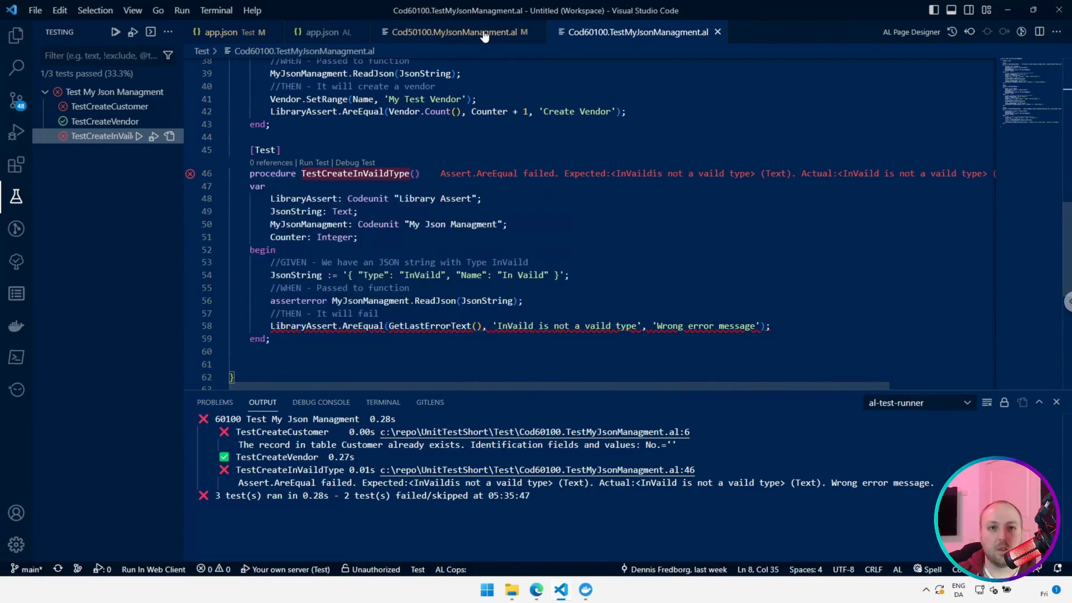
- Publish the corrected app from Cod50100.MyJsonManagment.al with AL: Publish with debugging
click(455, 31)
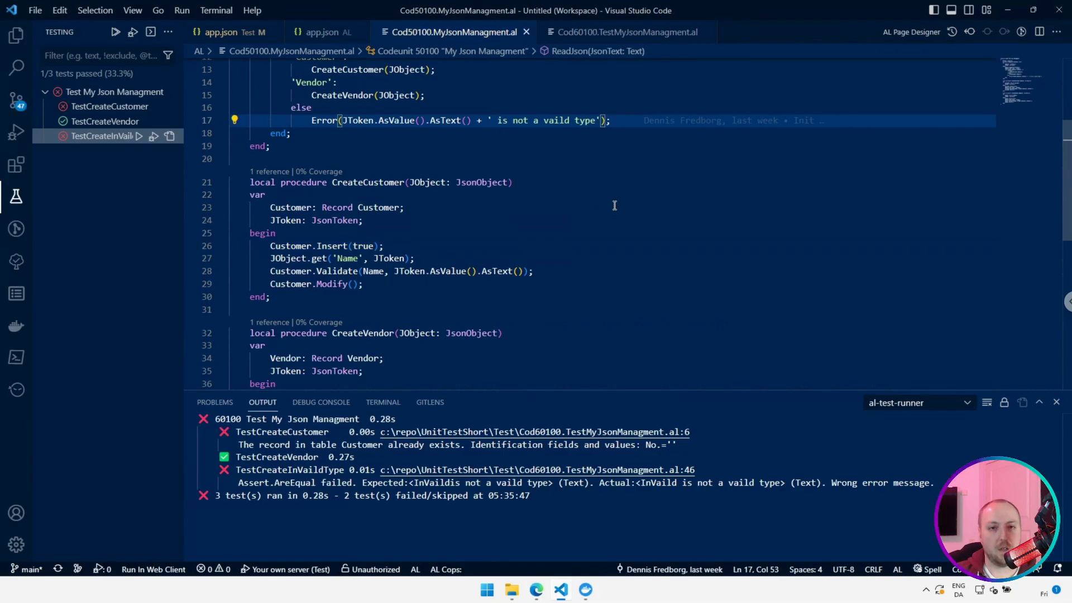
key(Ctrl+Shift+P)
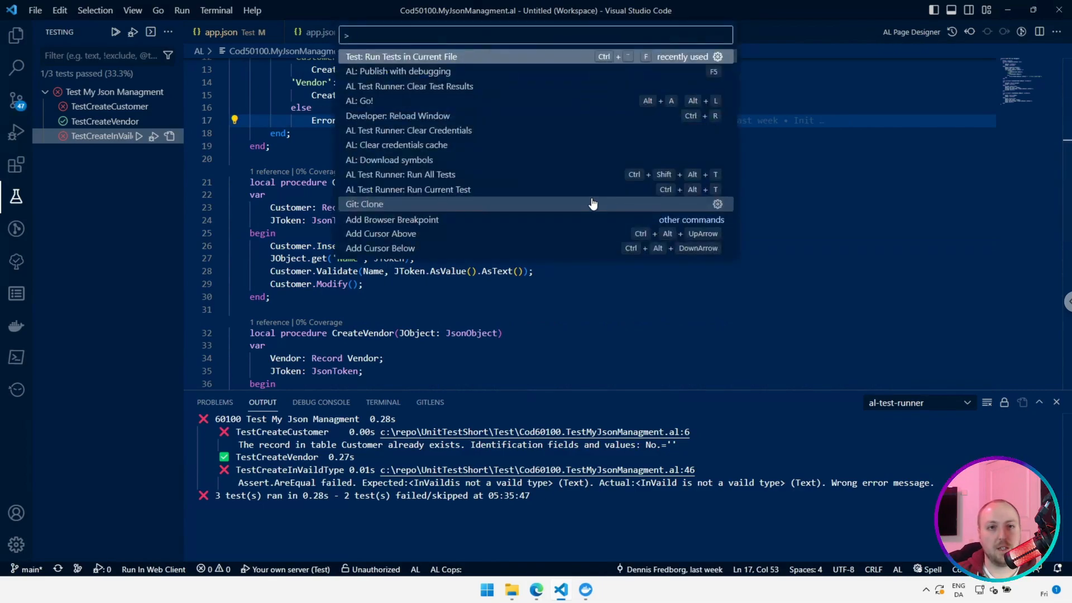
mouse_move(400, 71)
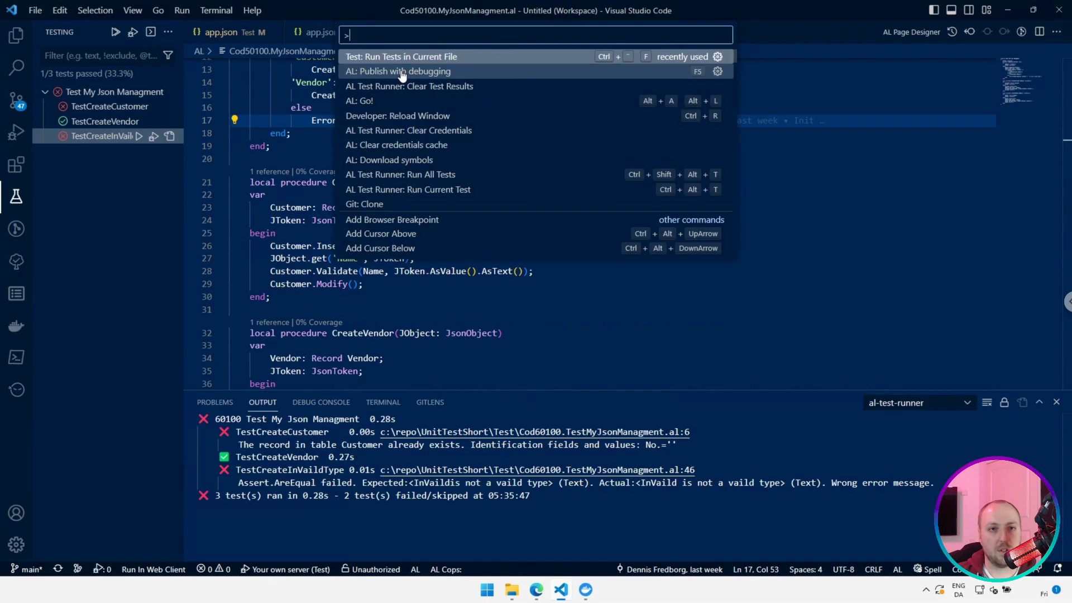
click(399, 71)
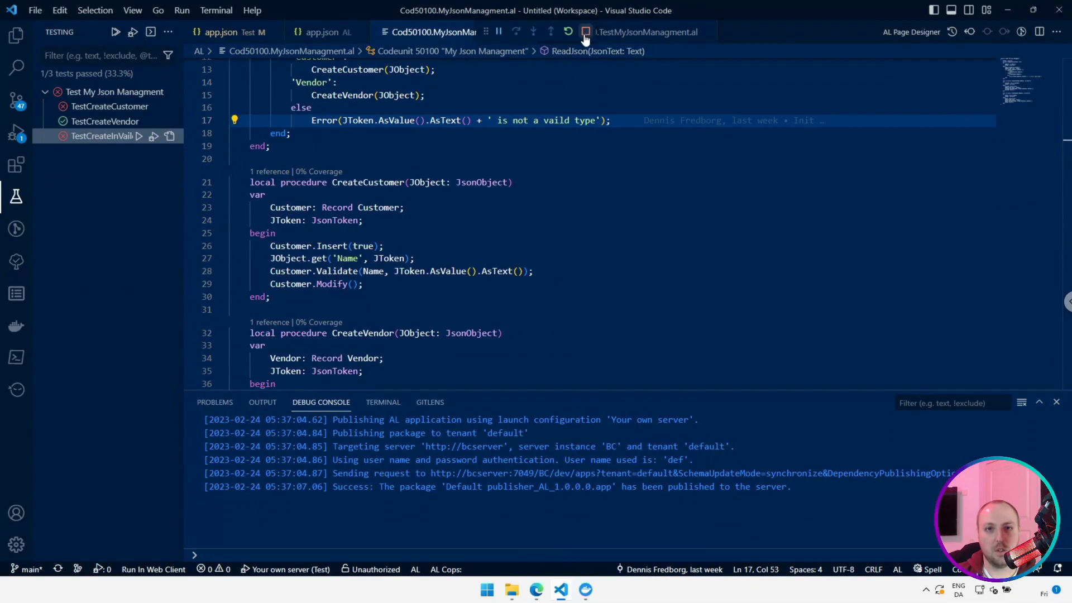
- Return to the Cod60100.TestMyJsonManagment.al test codeunit tab
click(626, 31)
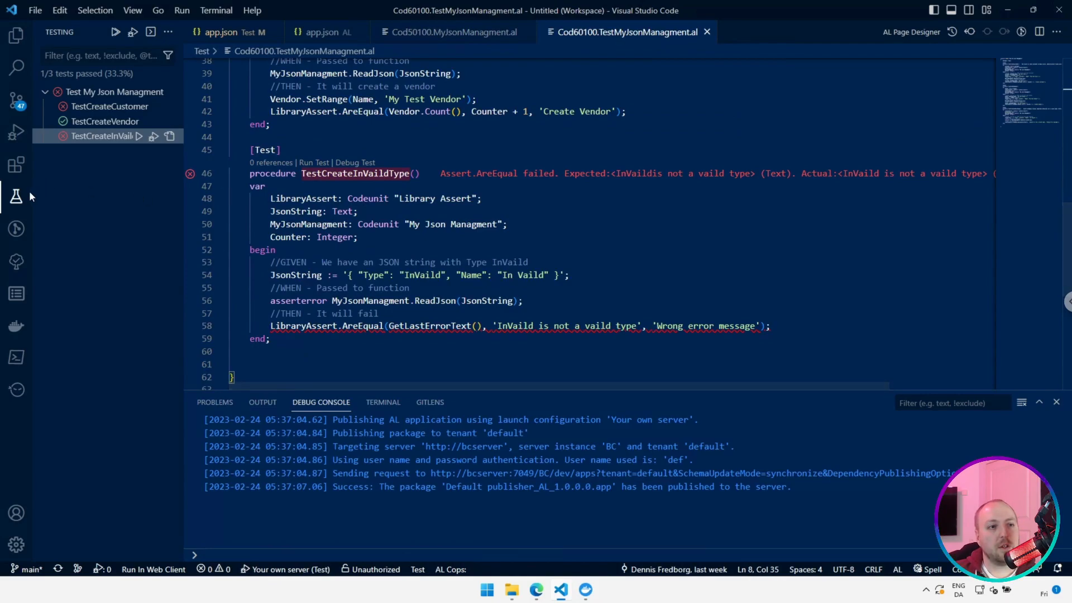
mouse_move(16, 196)
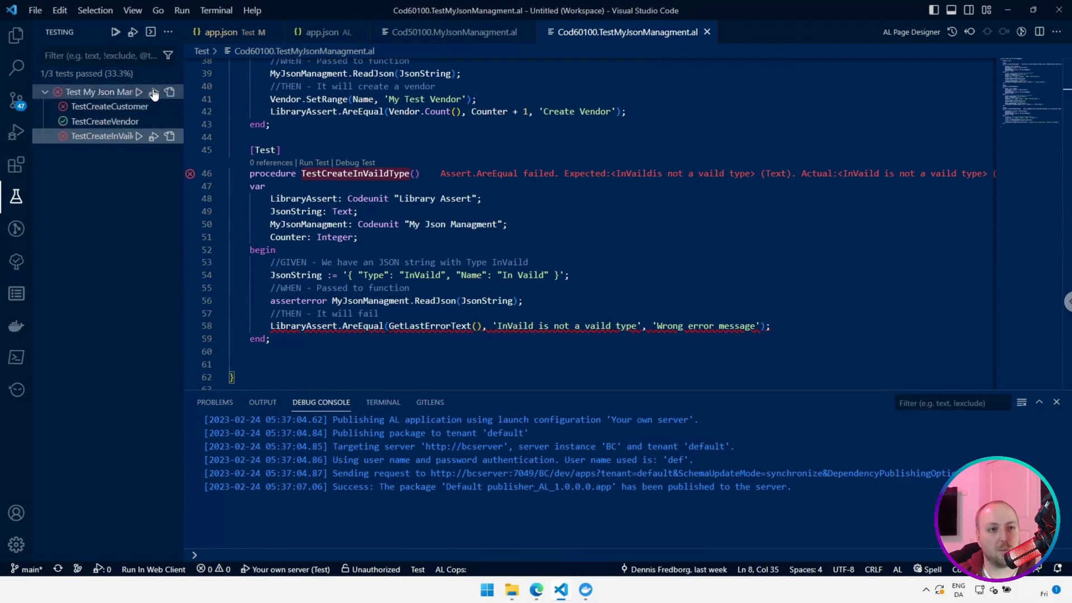
mouse_move(136, 106)
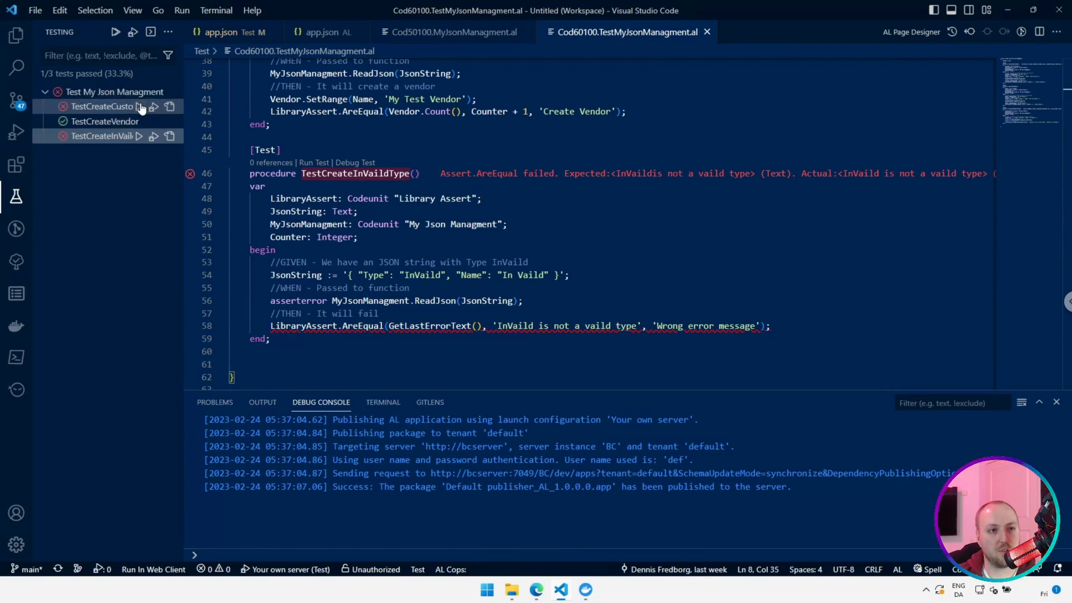
- Rerun TestCreateCustomer alone and confirm 1 of 1 tests passed
click(115, 31)
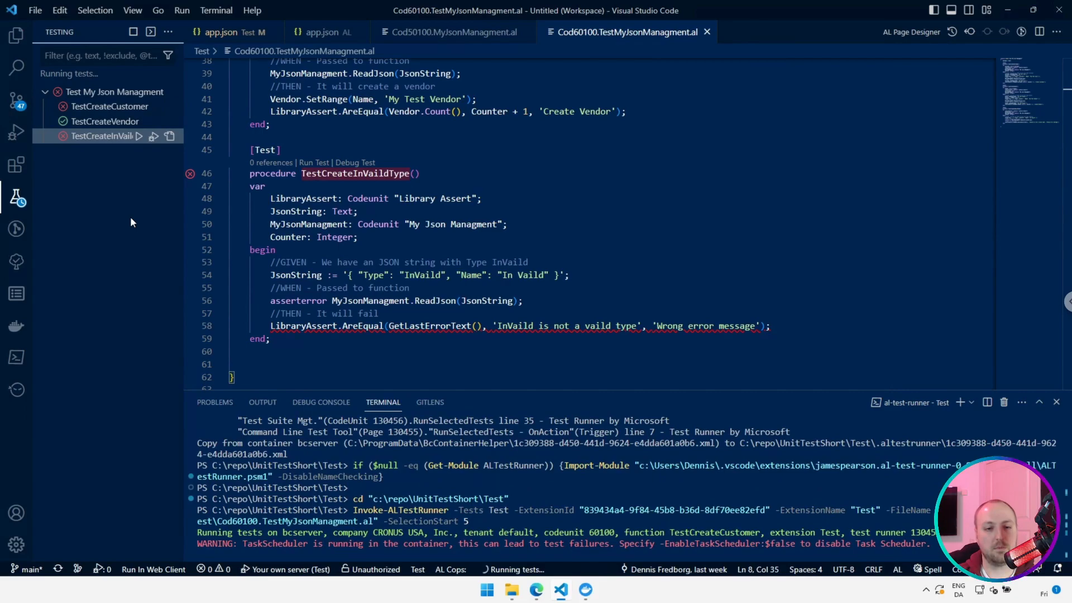
scroll(down, 3)
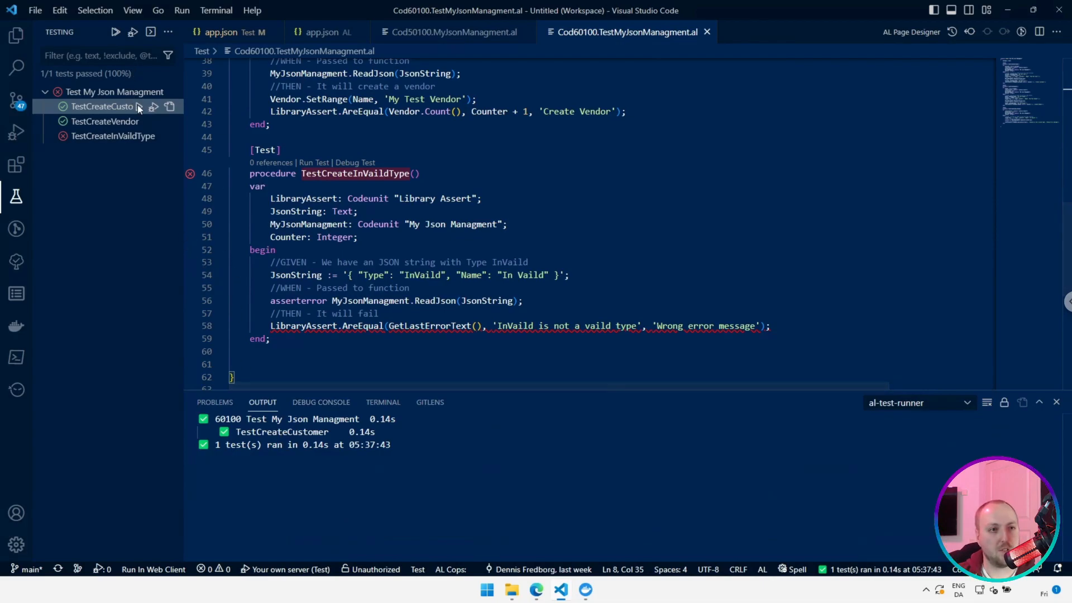
mouse_move(113, 135)
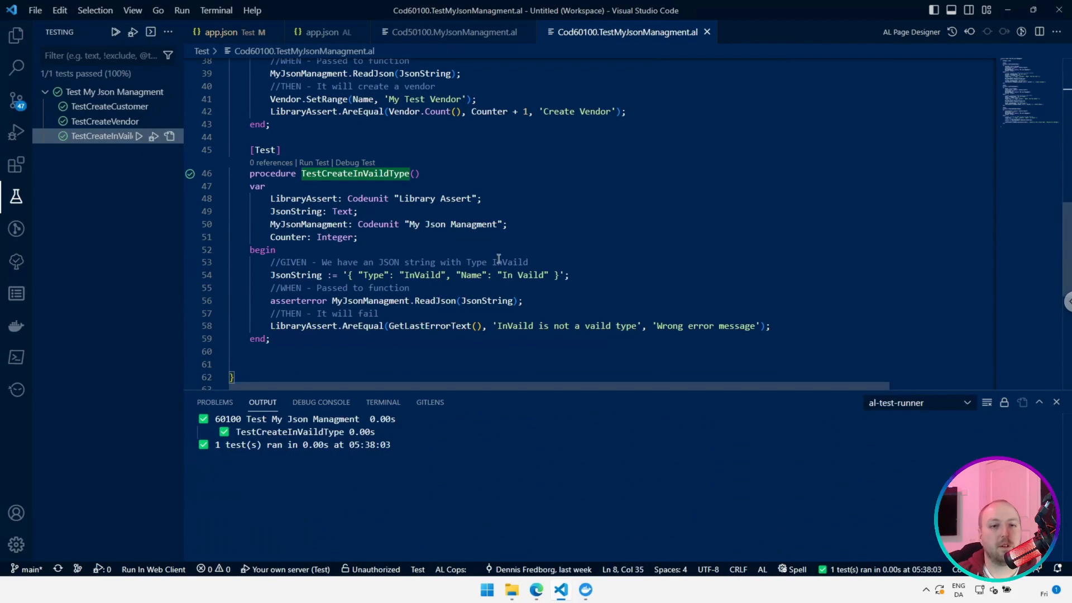
mouse_move(559, 261)
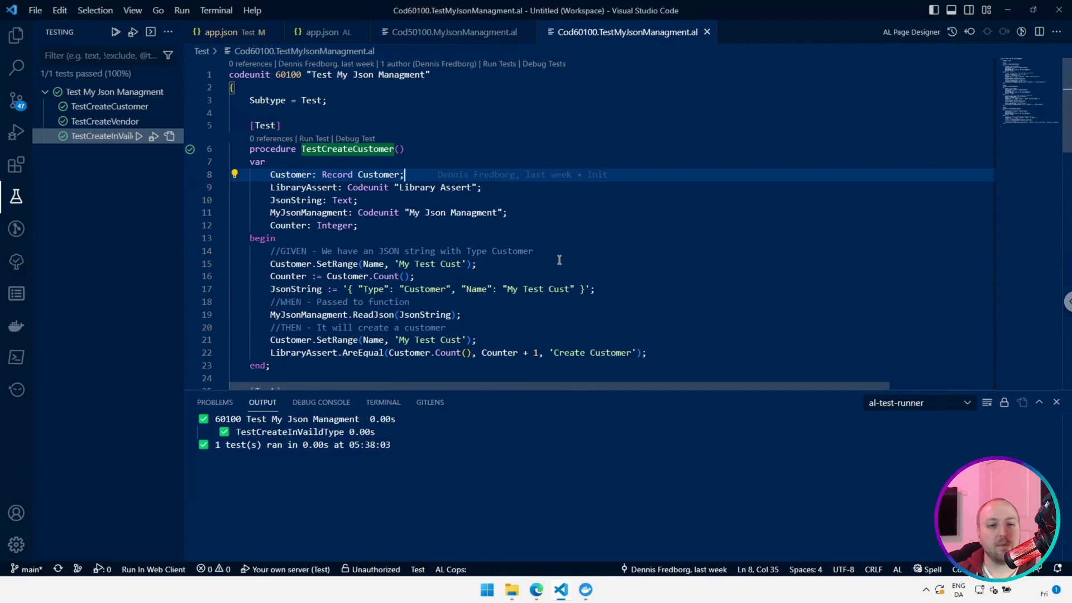
mouse_move(441, 56)
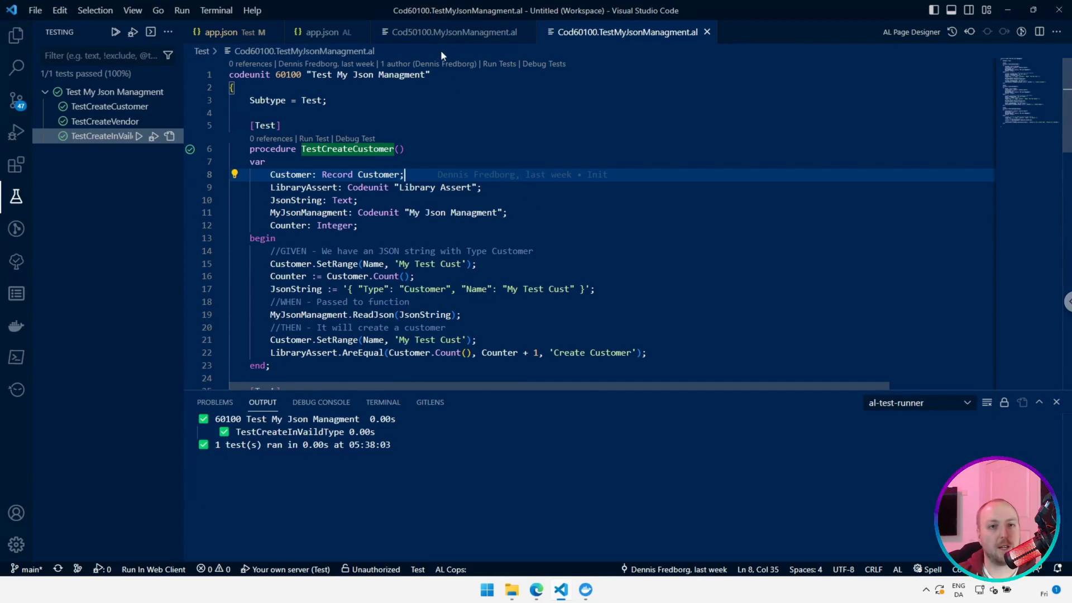
click(448, 32)
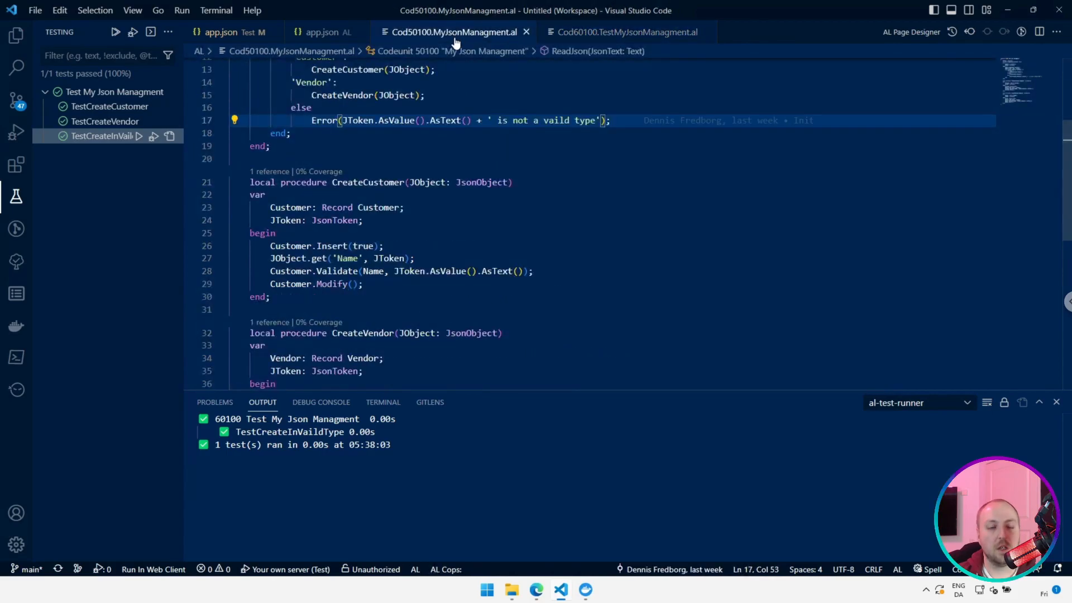
mouse_move(496, 301)
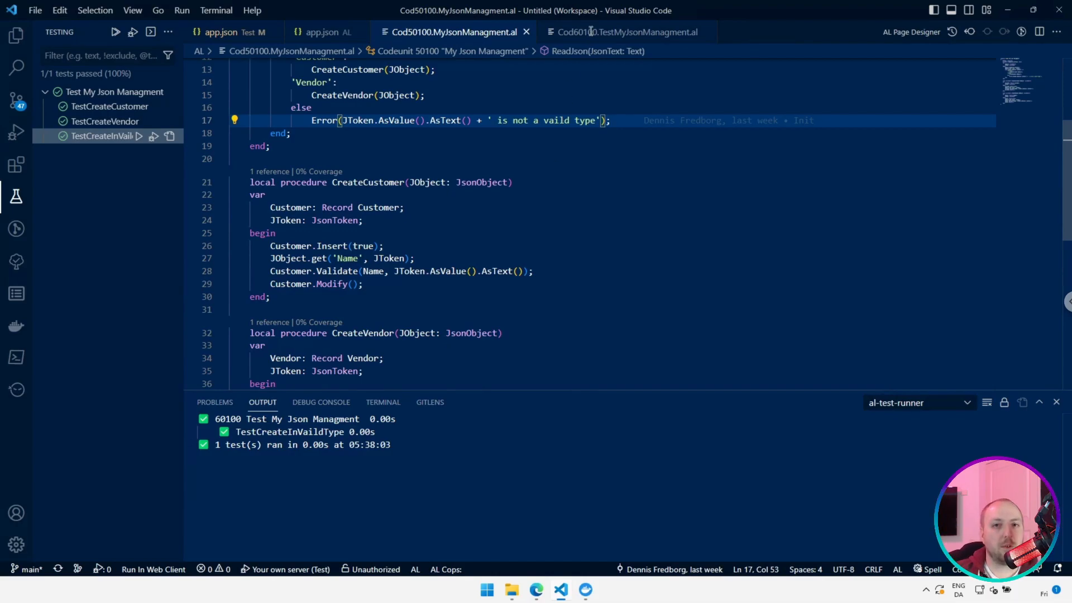
click(622, 31)
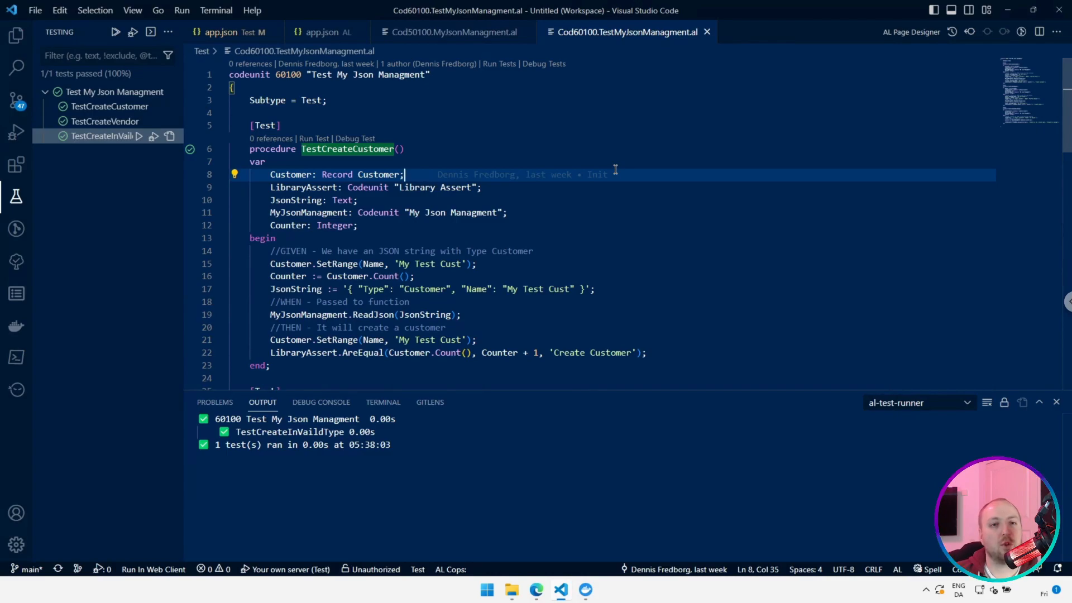
mouse_move(325, 174)
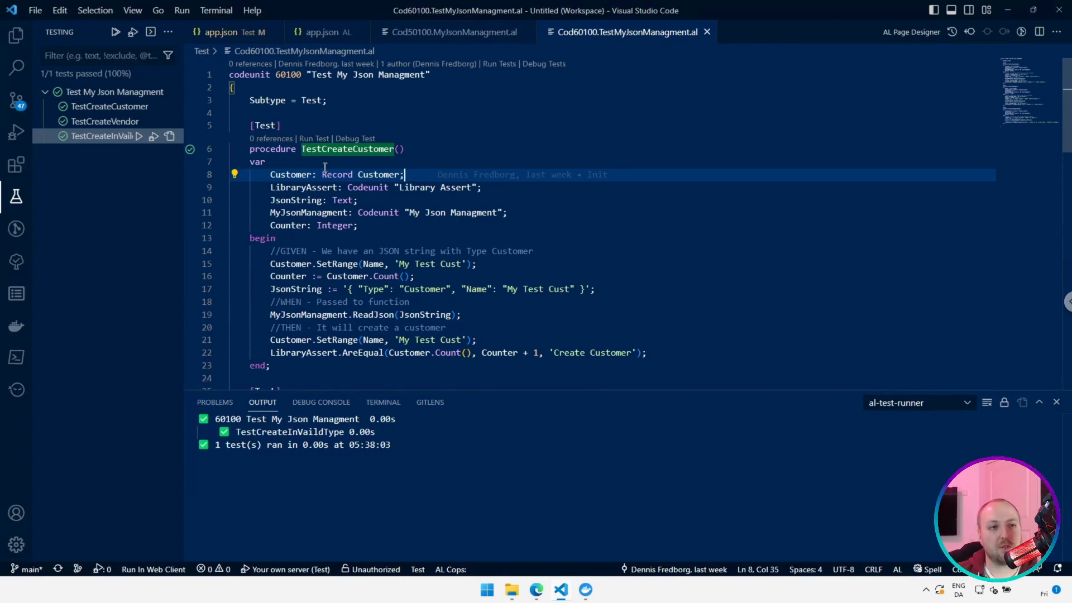
mouse_move(539, 190)
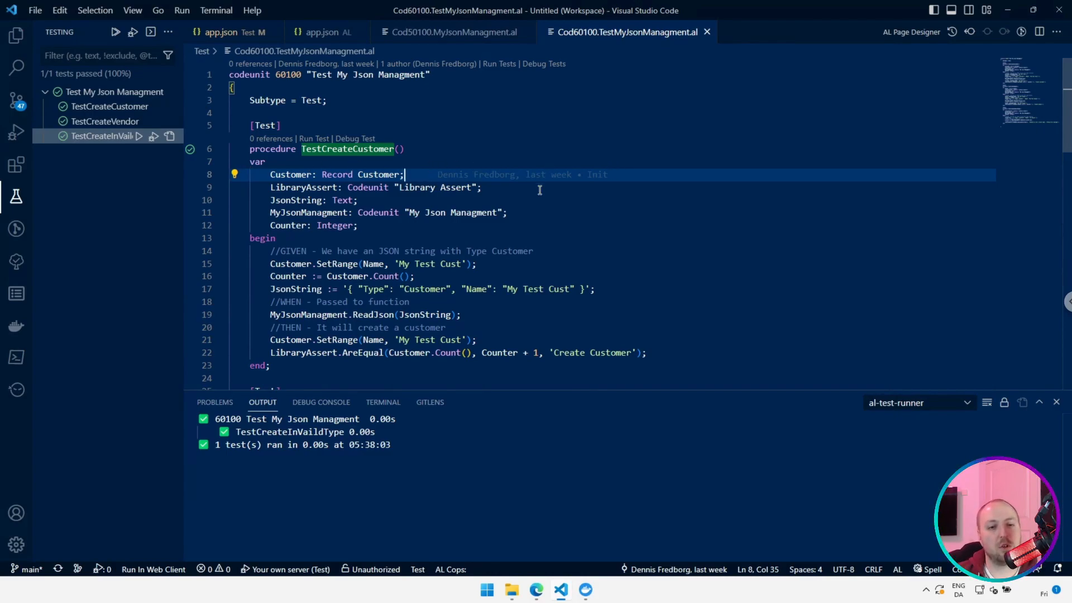